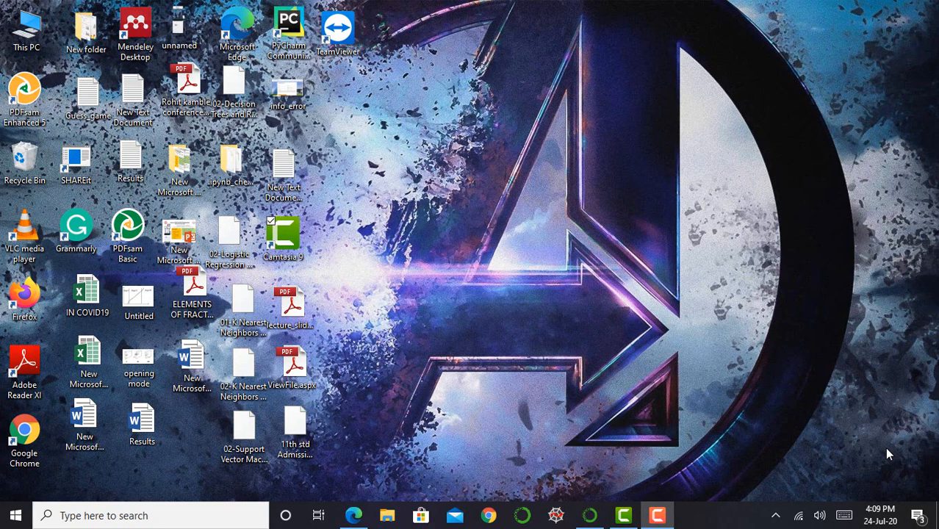
mouse_move(644, 474)
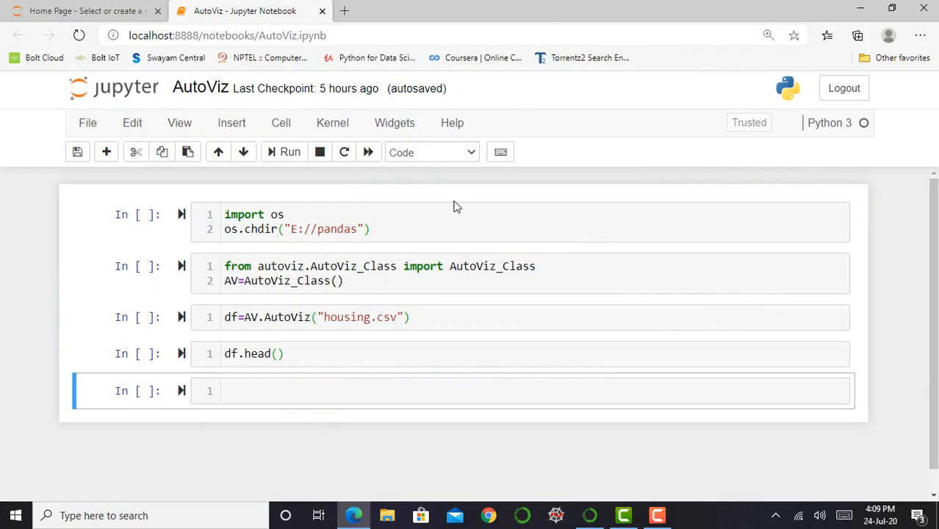
Select the directory-changing first cell of the AutoViz notebook
left_click(414, 230)
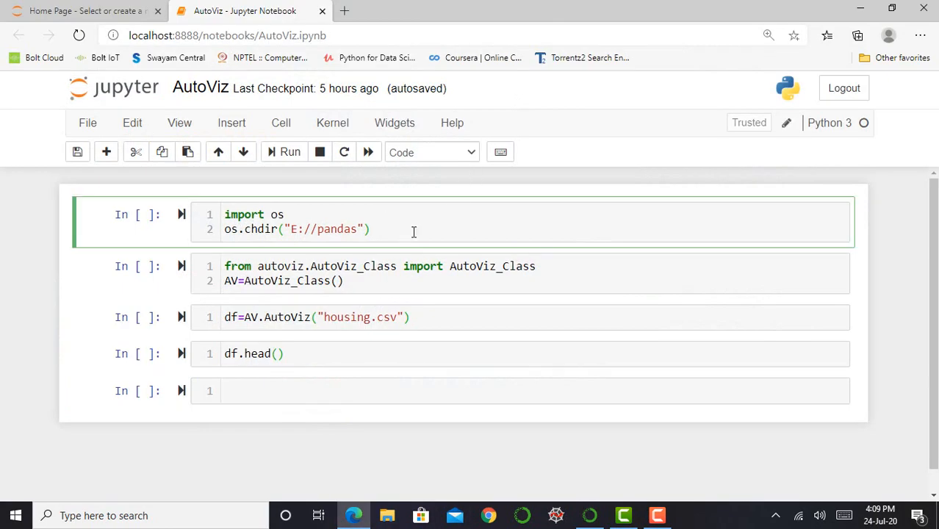
left_click(370, 229)
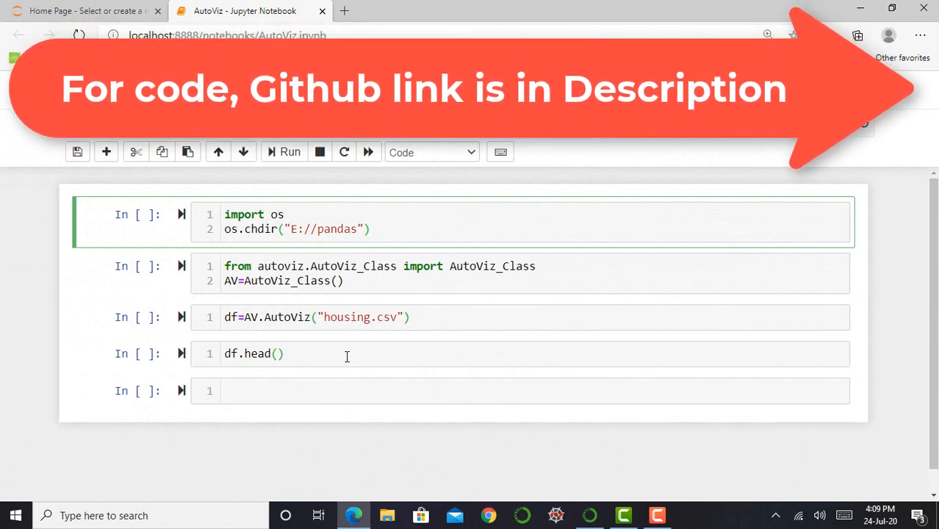
mouse_move(381, 307)
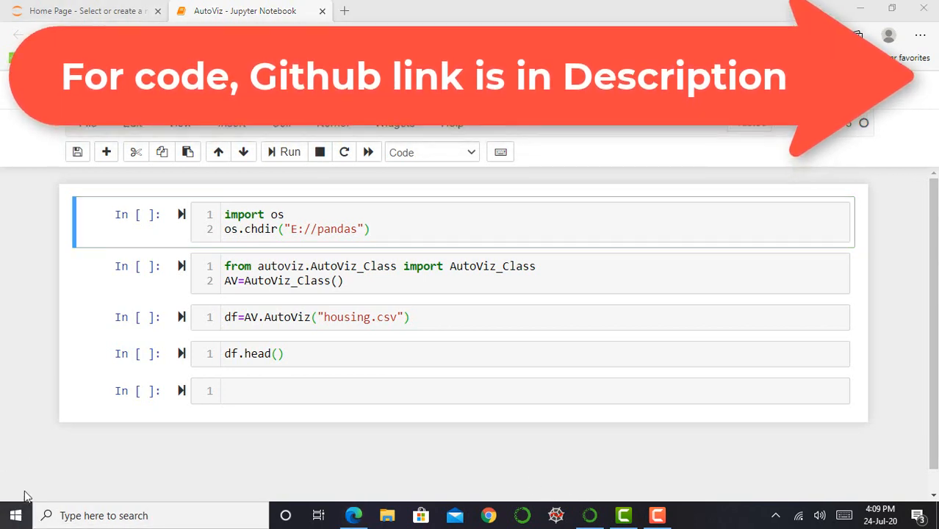
Launch Anaconda Powershell Prompt from the Anaconda3 Start-menu group
left_click(14, 515)
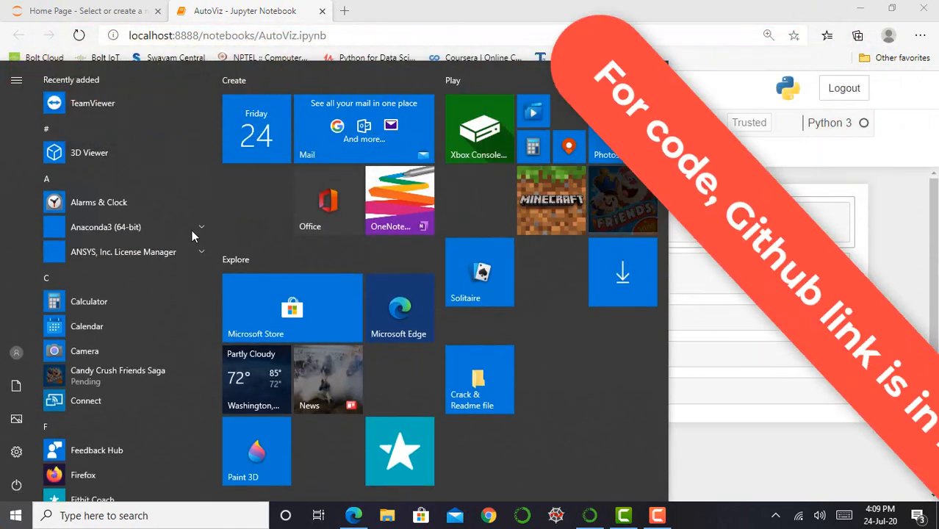
left_click(106, 226)
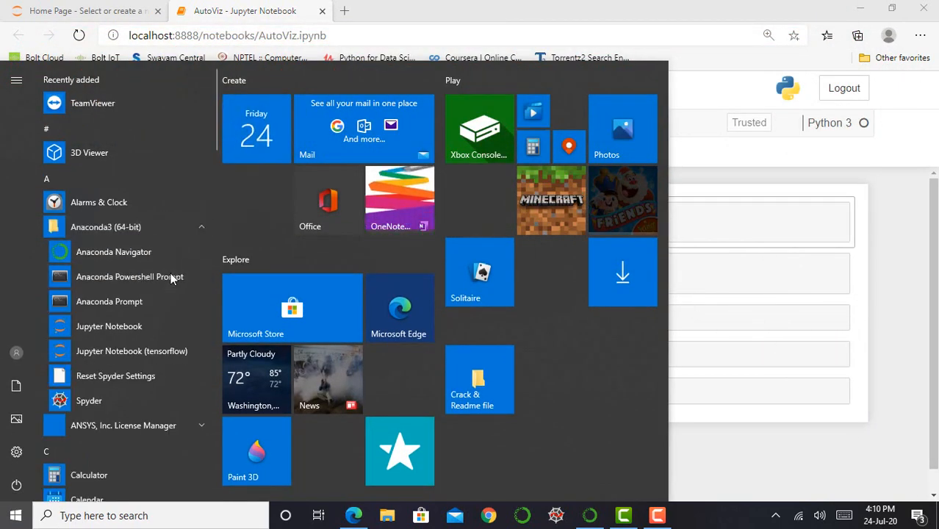
left_click(129, 276)
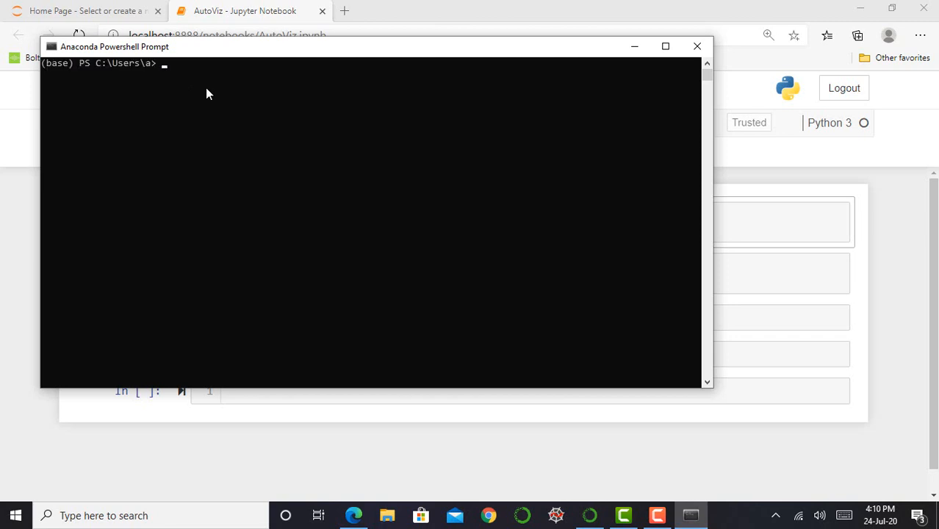
Run 'pip install AutoViz', which reports all requirements already satisfied
type("pip")
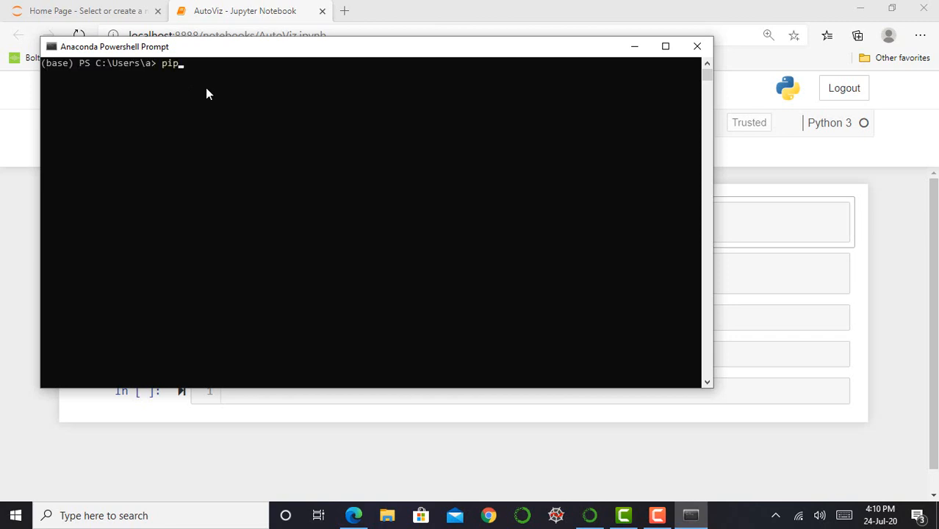
type("insta")
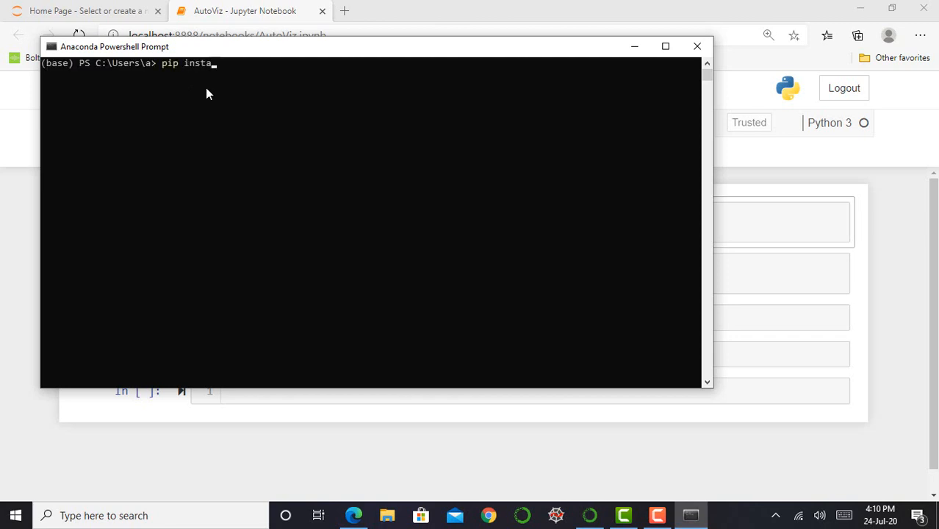
type("ll A")
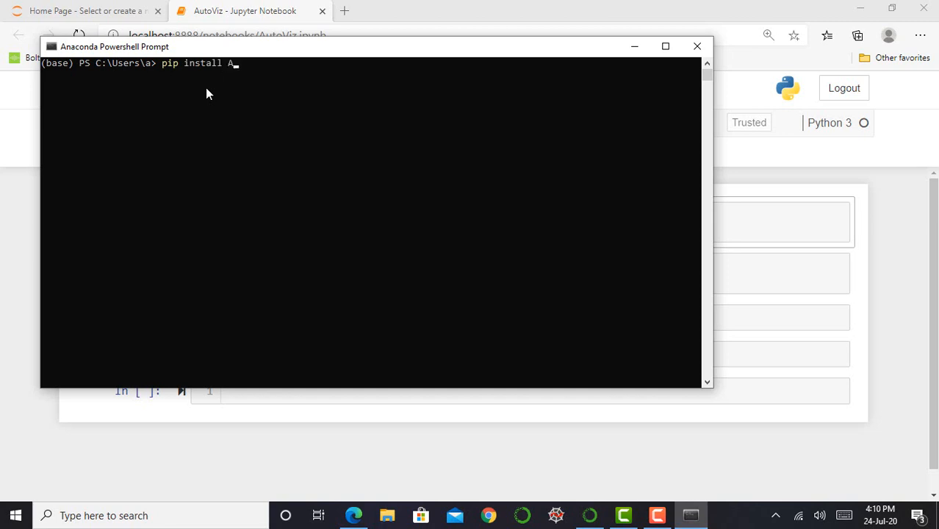
type("uto")
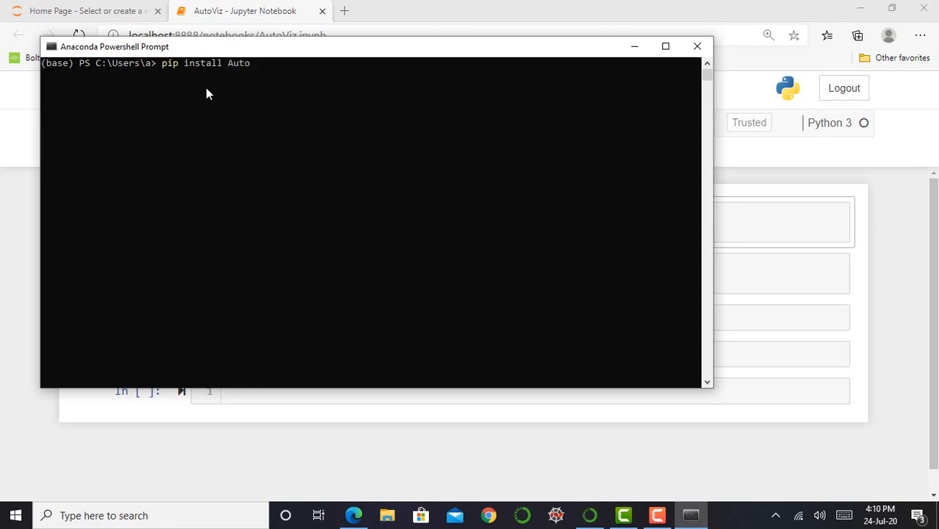
type("Viz")
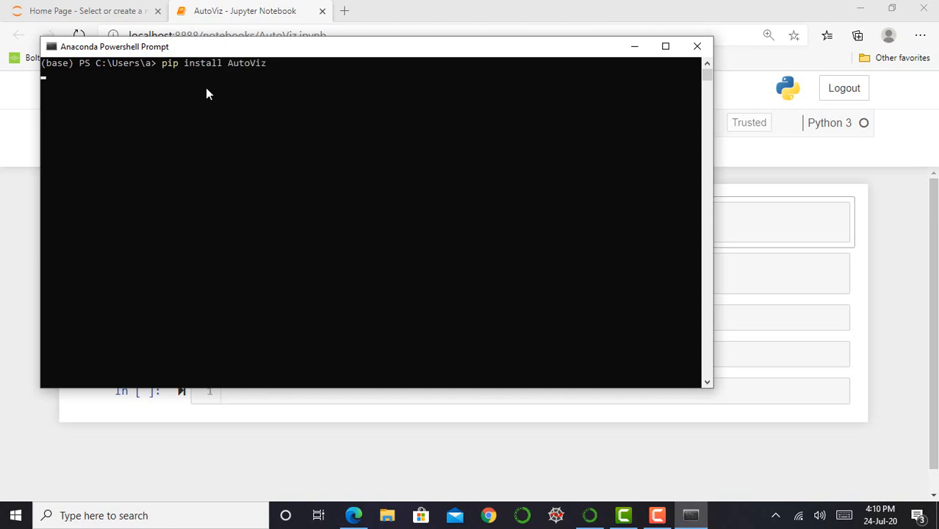
key("Return")
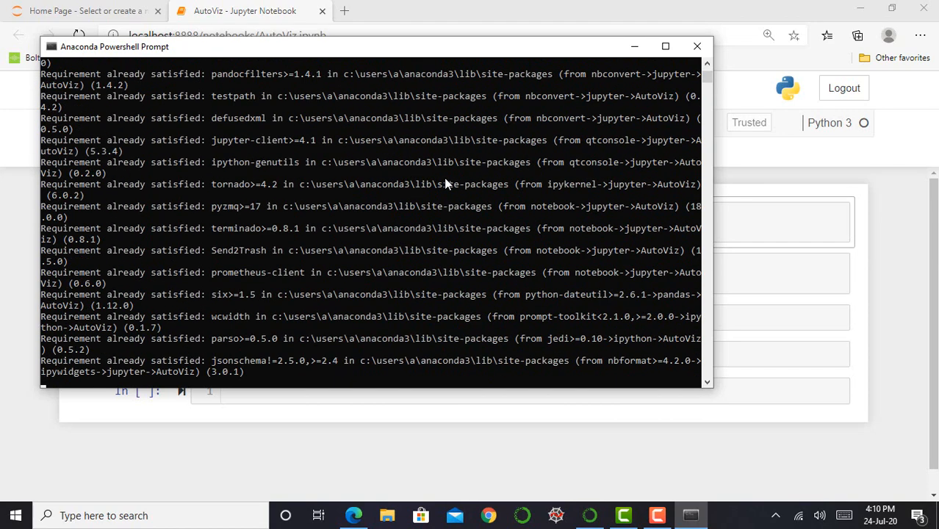
scroll("down", 3)
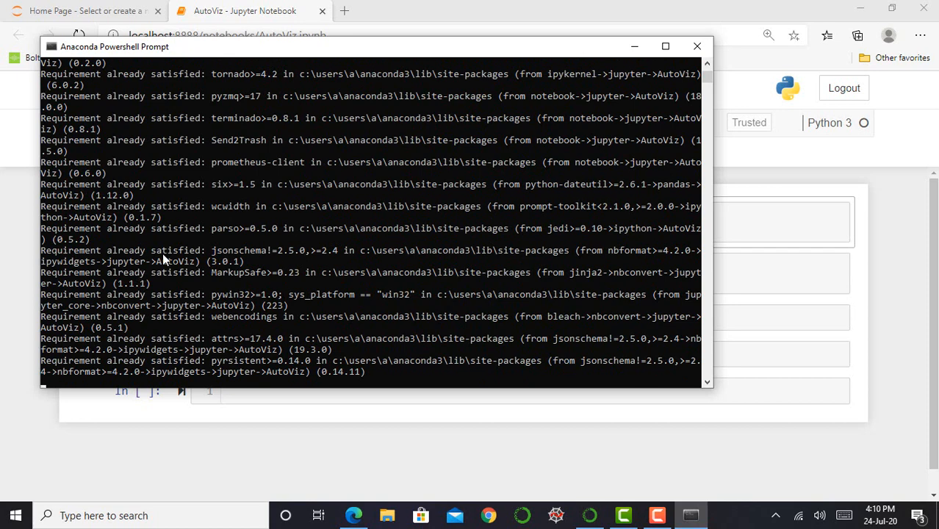
mouse_move(191, 440)
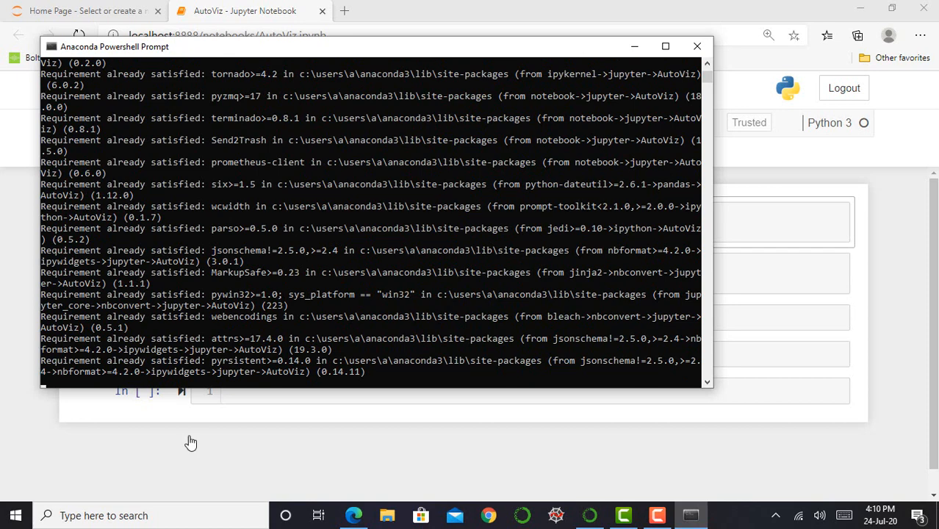
mouse_move(143, 344)
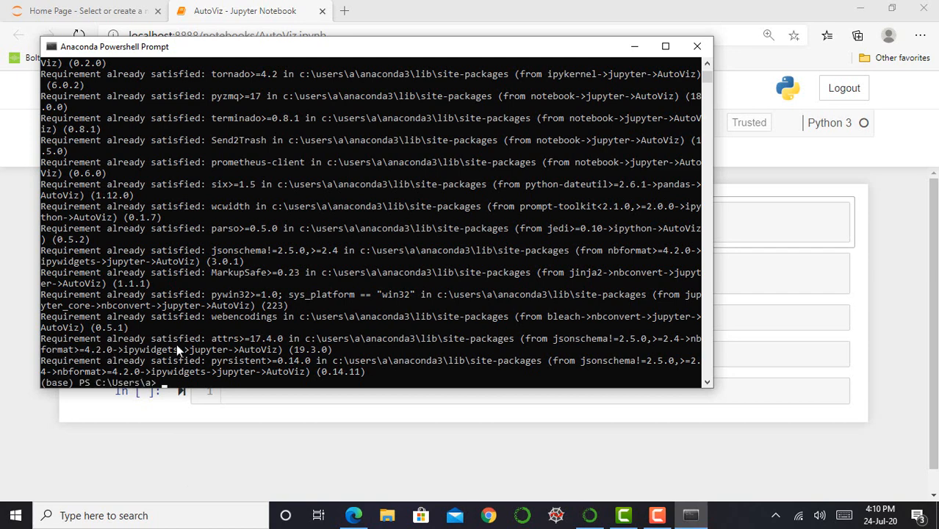
mouse_move(213, 350)
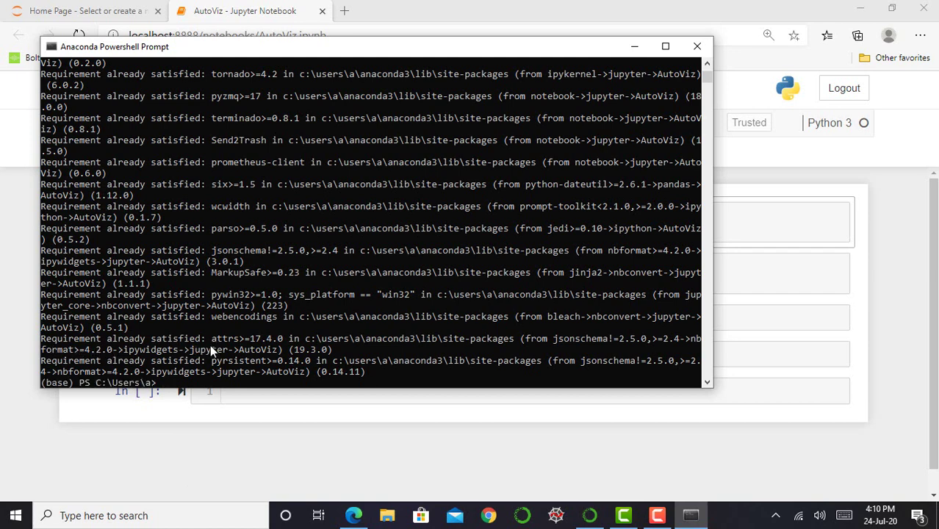
mouse_move(637, 73)
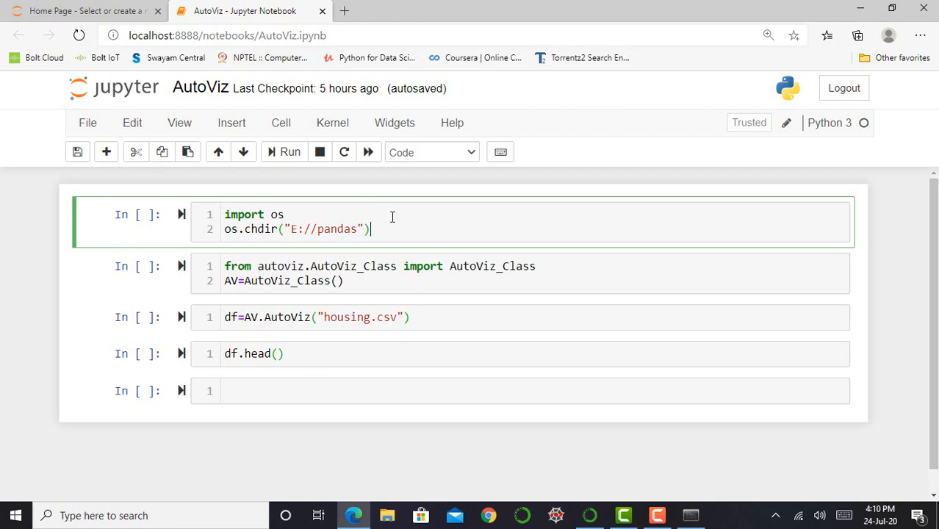
mouse_move(398, 231)
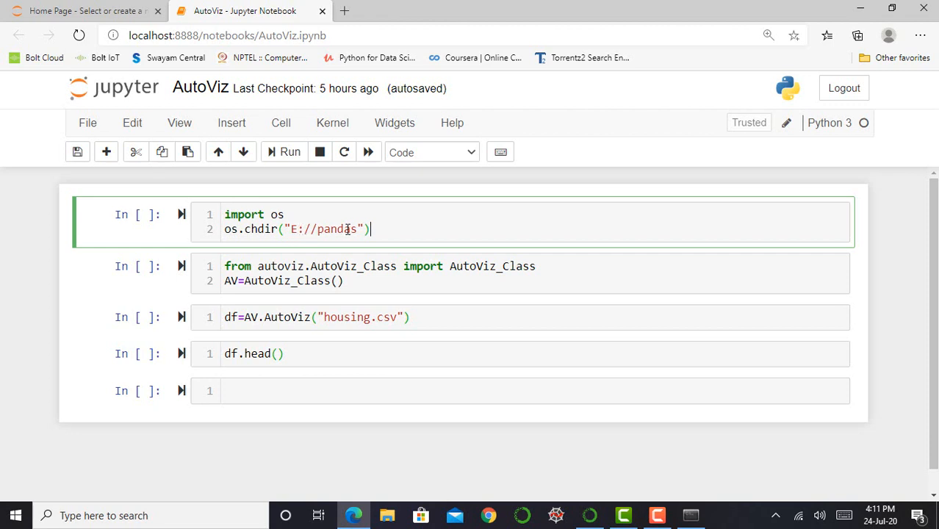
mouse_move(389, 230)
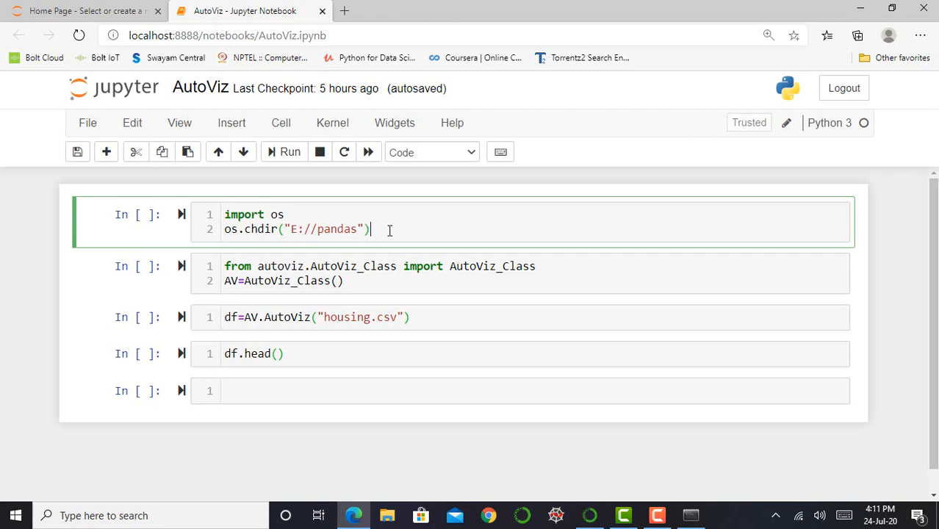
Run the os.chdir("E://pandas") cell to change the working directory
left_click(289, 151)
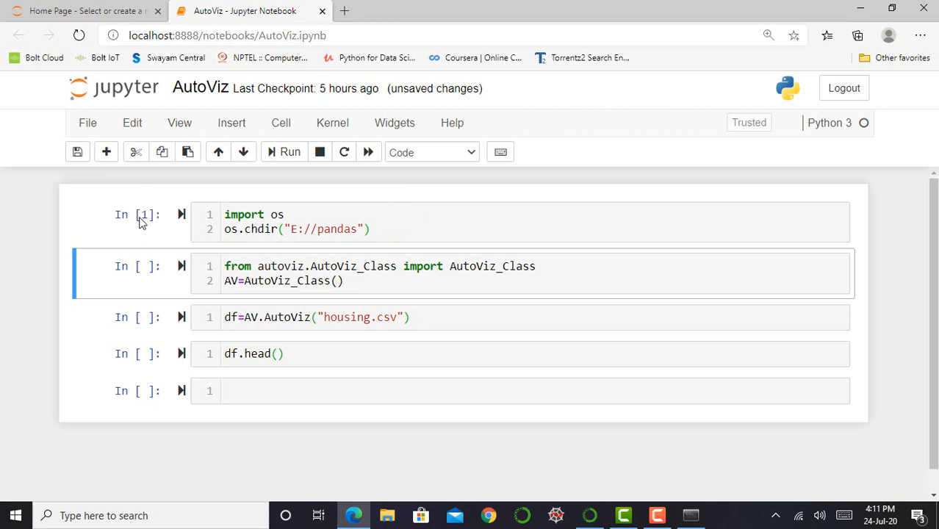
left_click(375, 229)
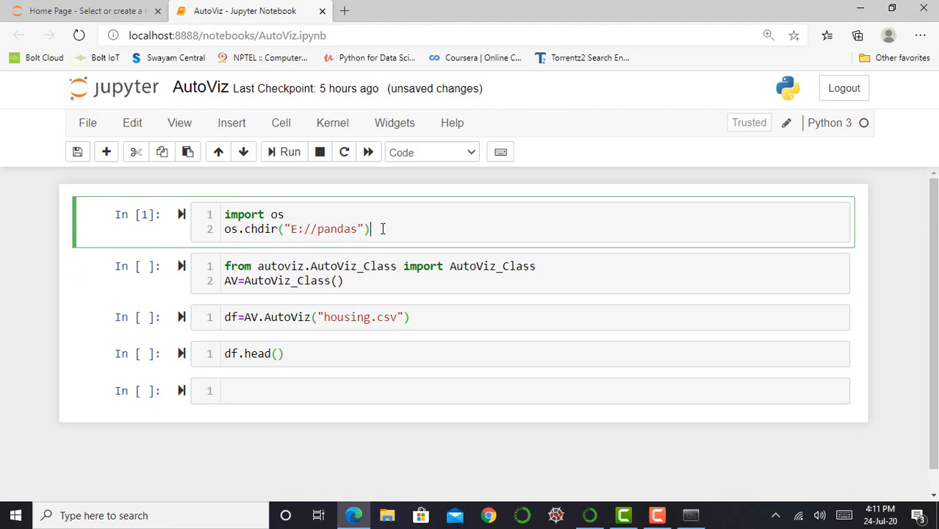
Run the AutoViz_Class import cell, reporting version 0.0.68 with usage information
left_click(373, 281)
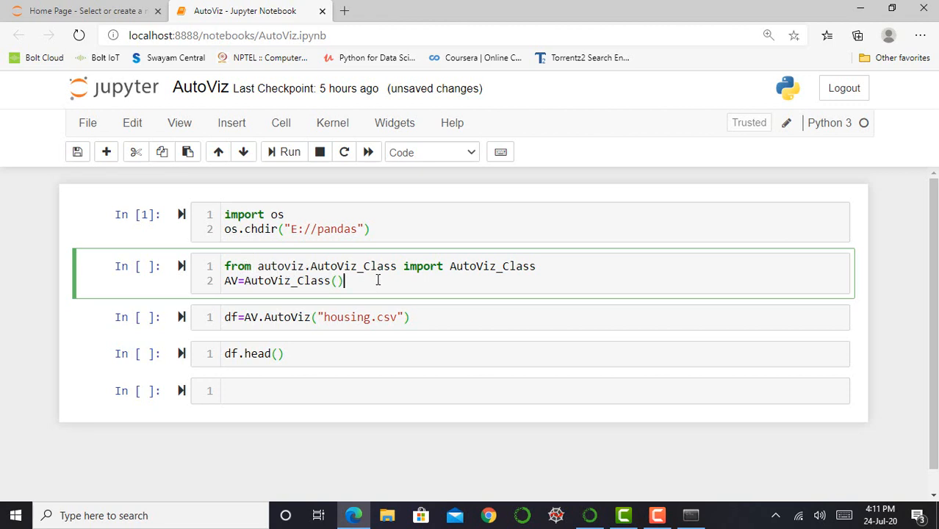
mouse_move(492, 276)
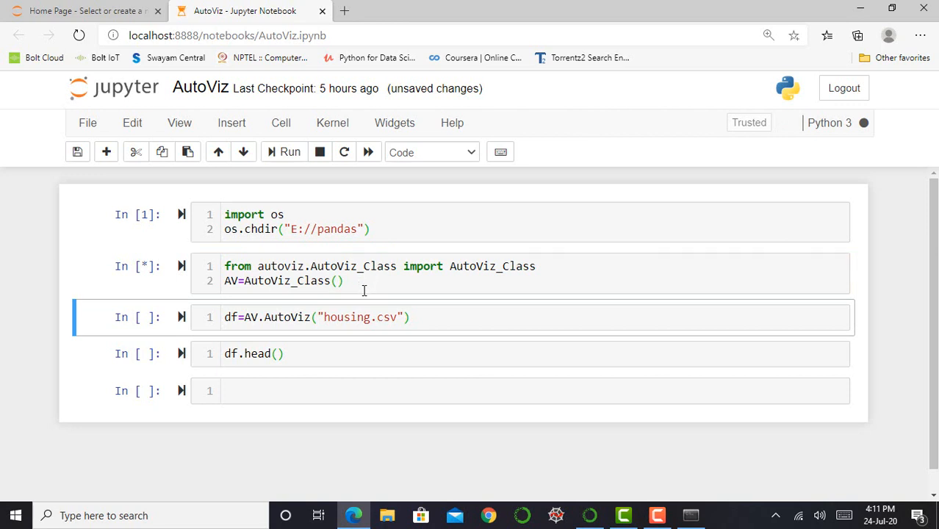
left_click(370, 280)
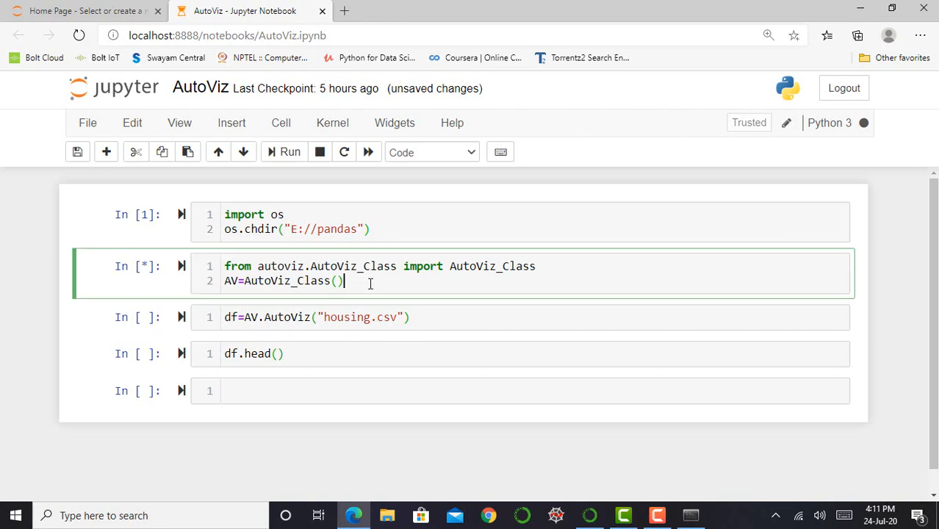
left_click(290, 151)
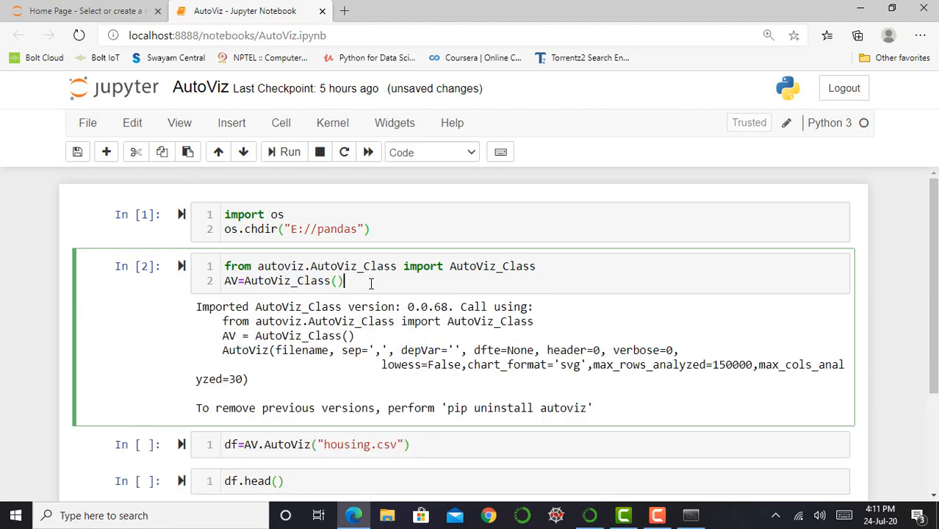
mouse_move(395, 285)
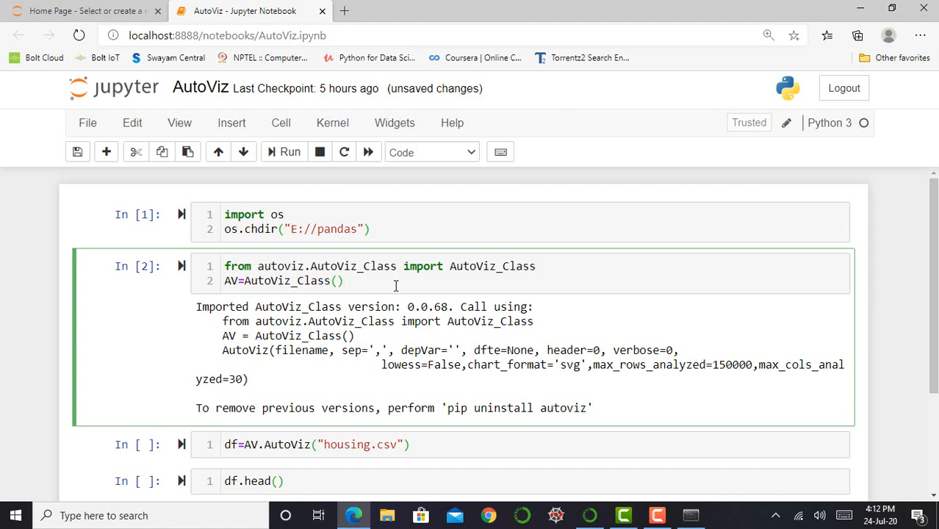
scroll("down", 3)
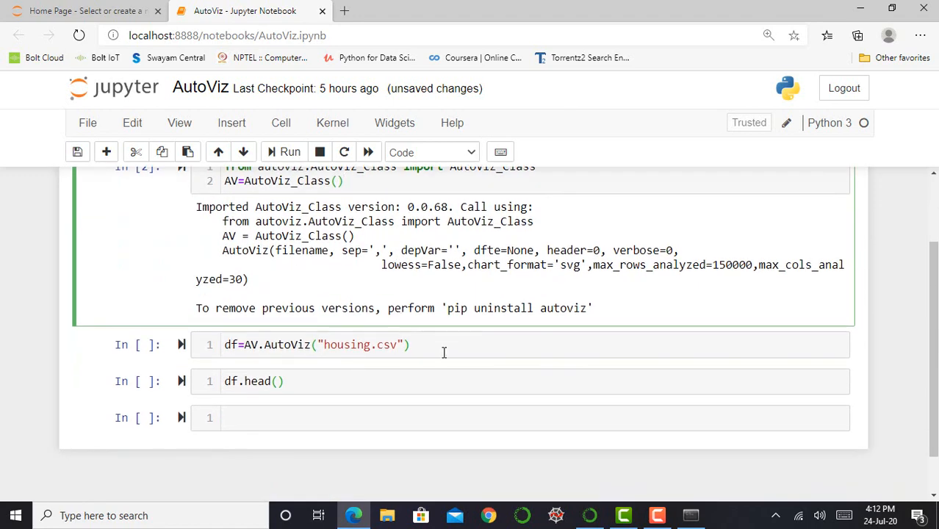
left_click(440, 344)
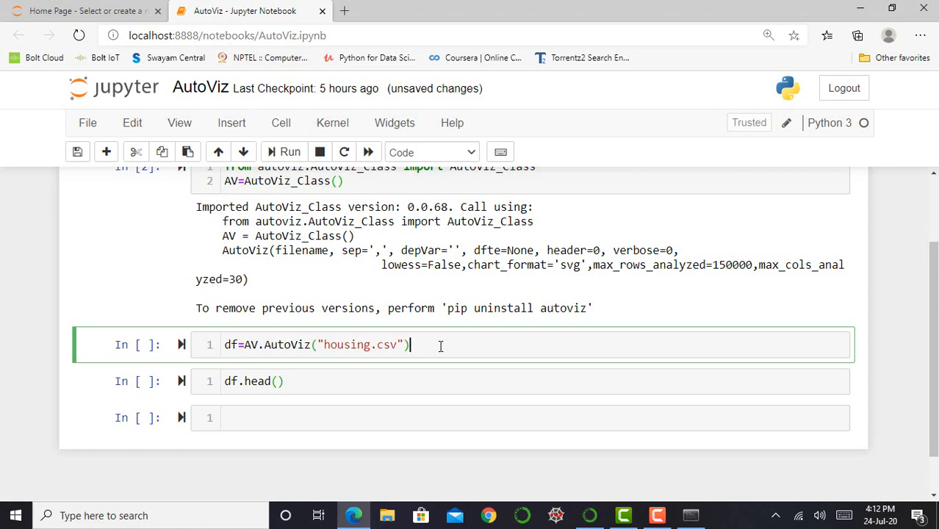
mouse_move(207, 340)
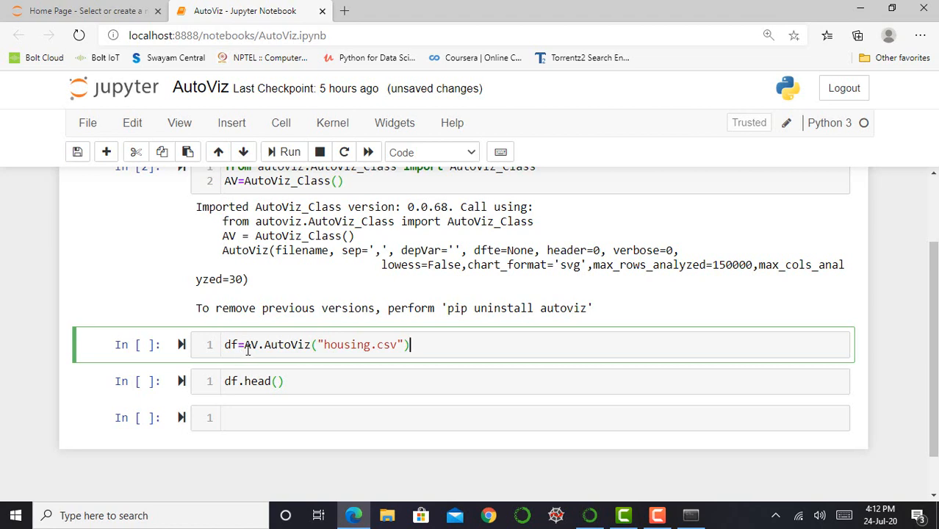
mouse_move(307, 323)
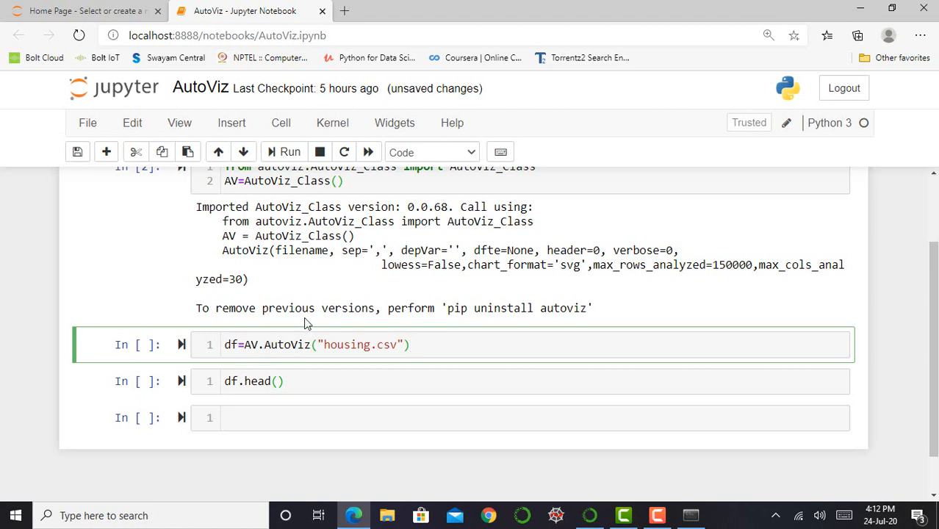
scroll("up", 3)
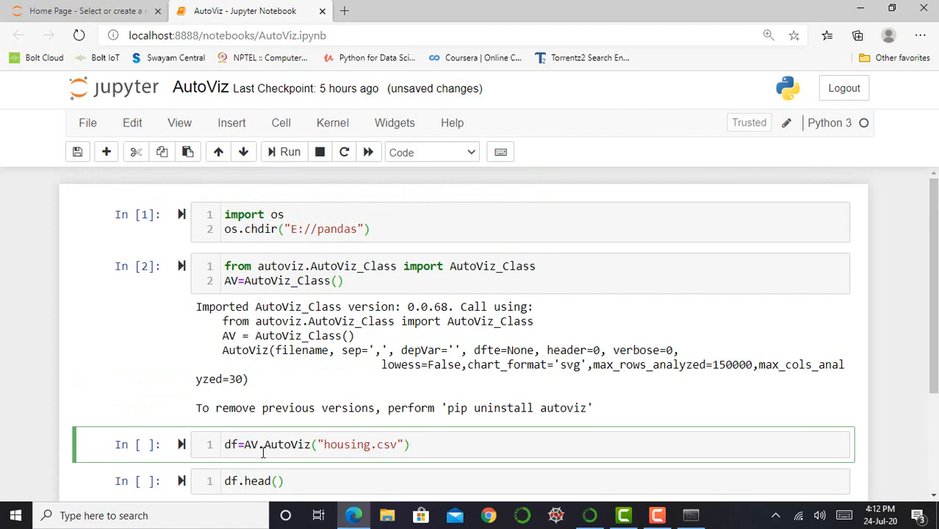
scroll("down", 3)
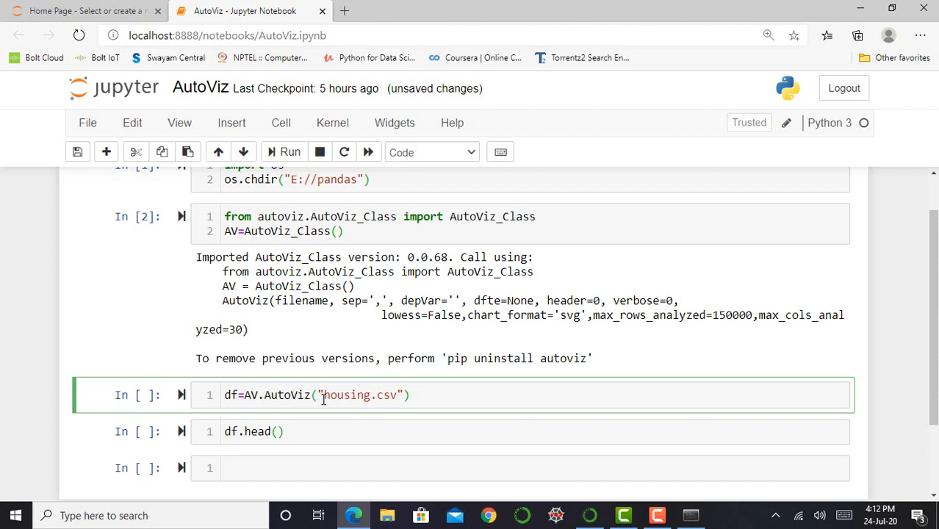
left_click(408, 395)
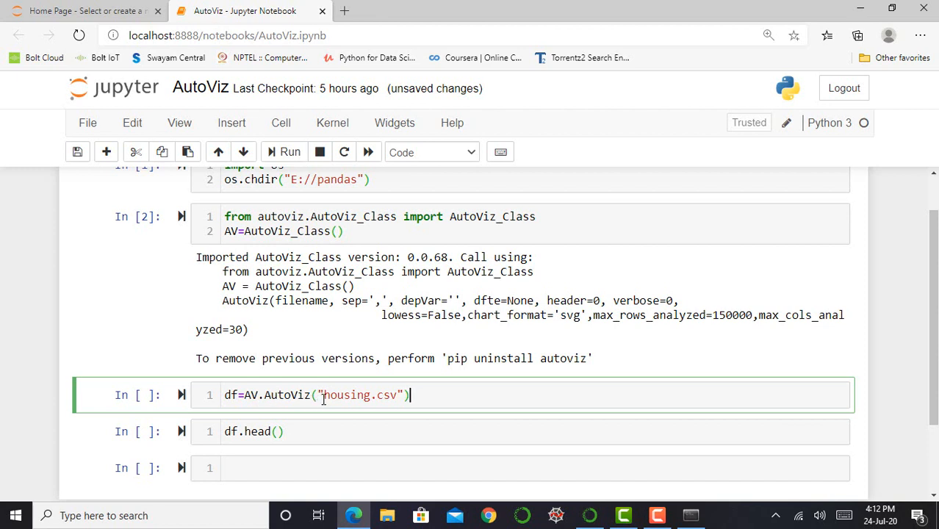
mouse_move(371, 393)
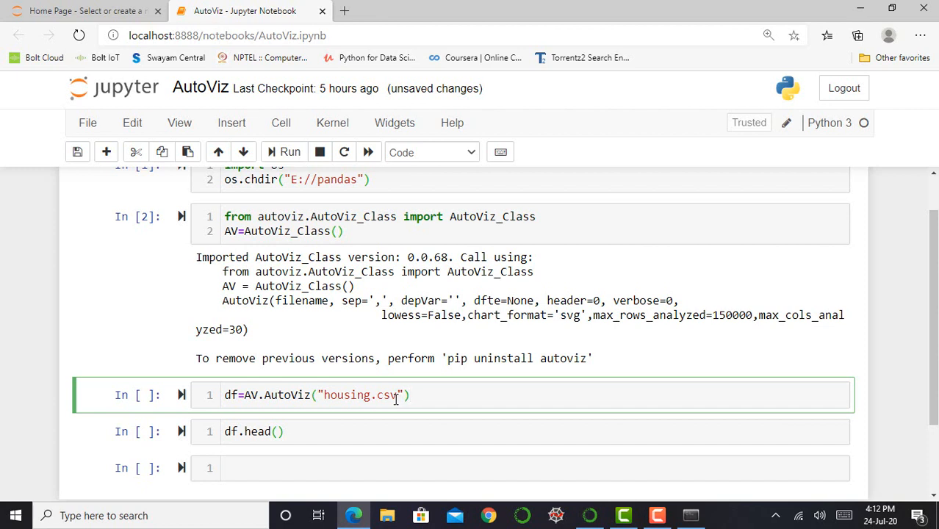
mouse_move(421, 393)
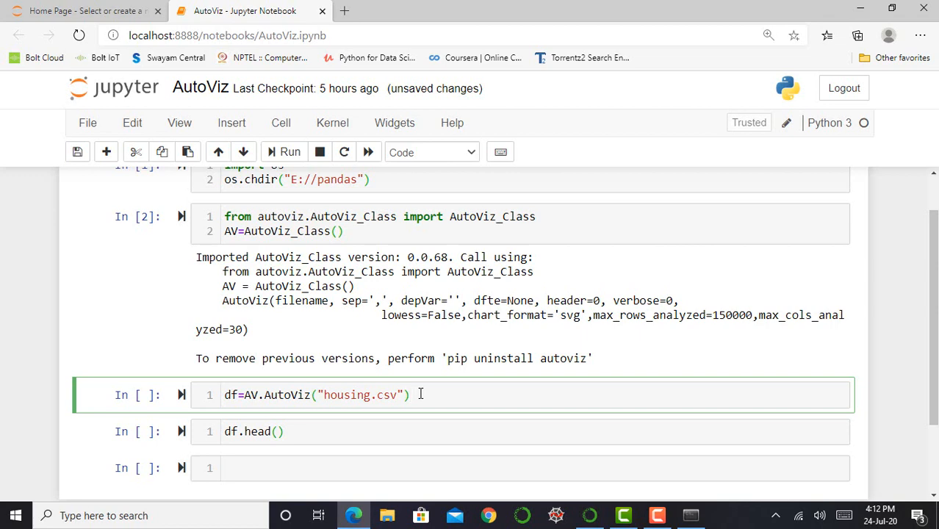
left_click(289, 151)
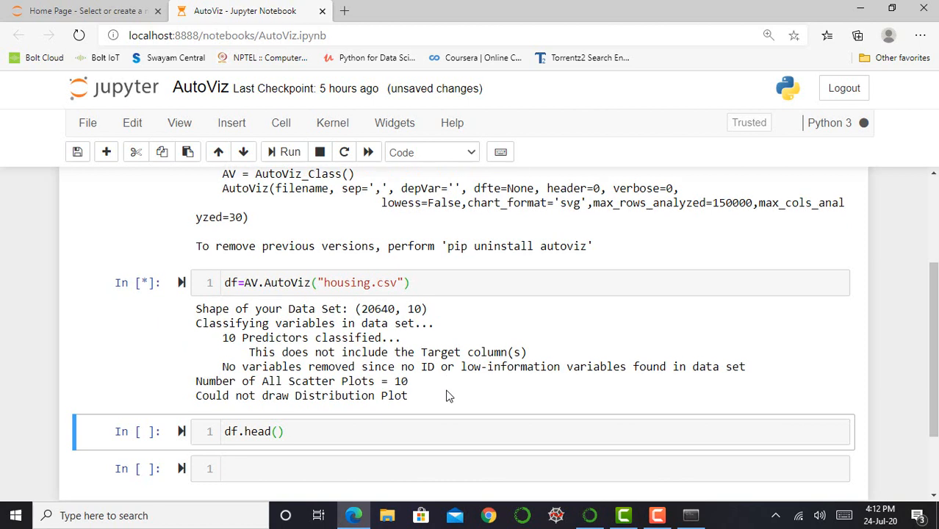
mouse_move(423, 339)
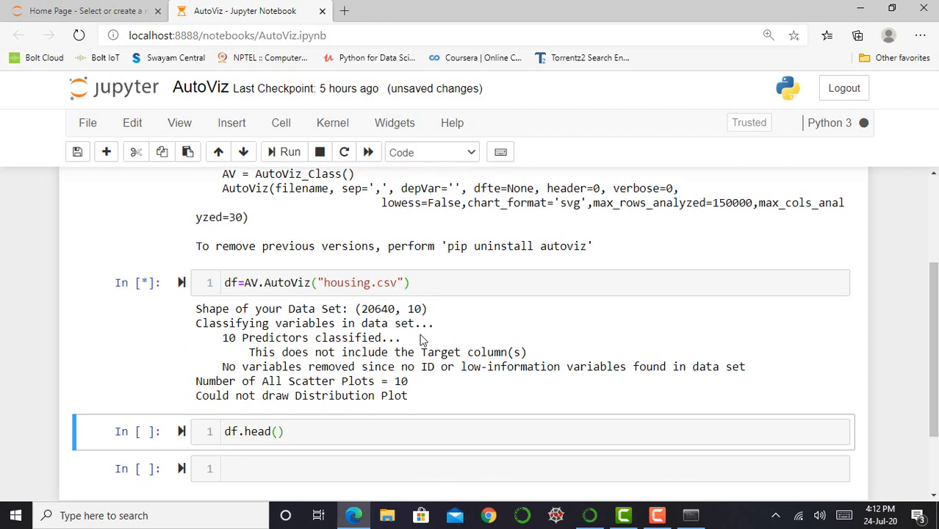
mouse_move(530, 365)
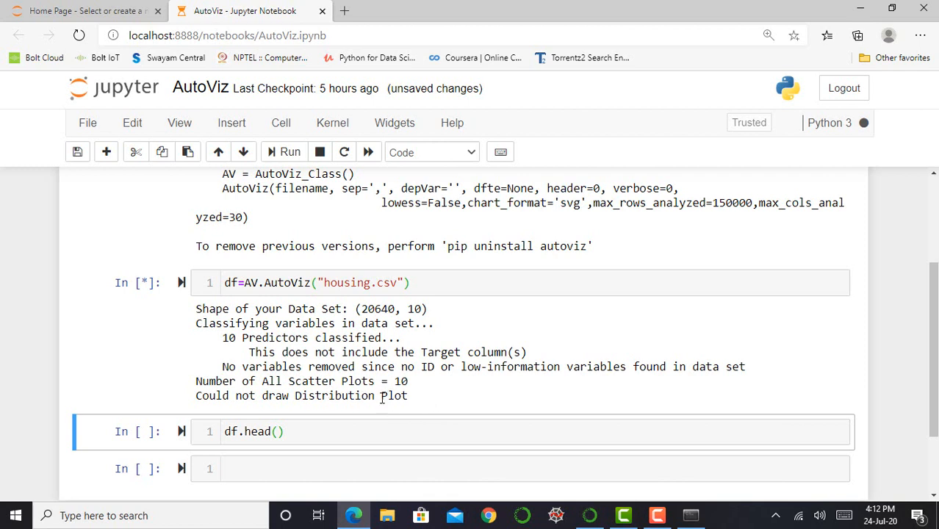
mouse_move(444, 393)
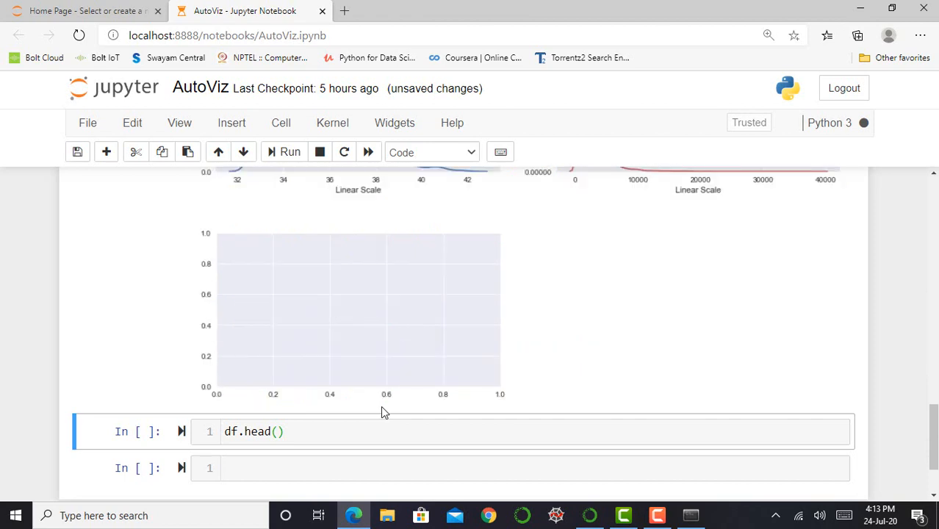
Scroll through the AutoViz output: dataset summary, scatter plots, violin plot, heatmap and bar charts
scroll("up", 3)
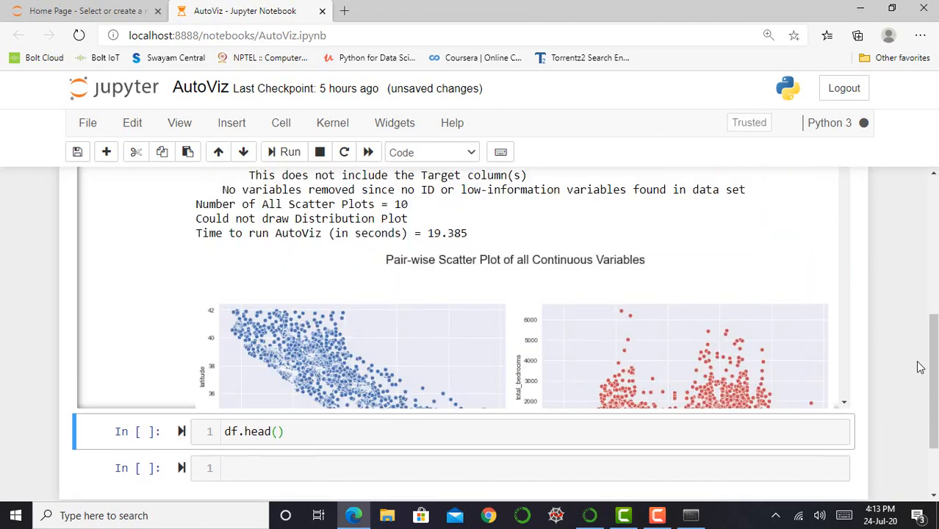
scroll("up", 3)
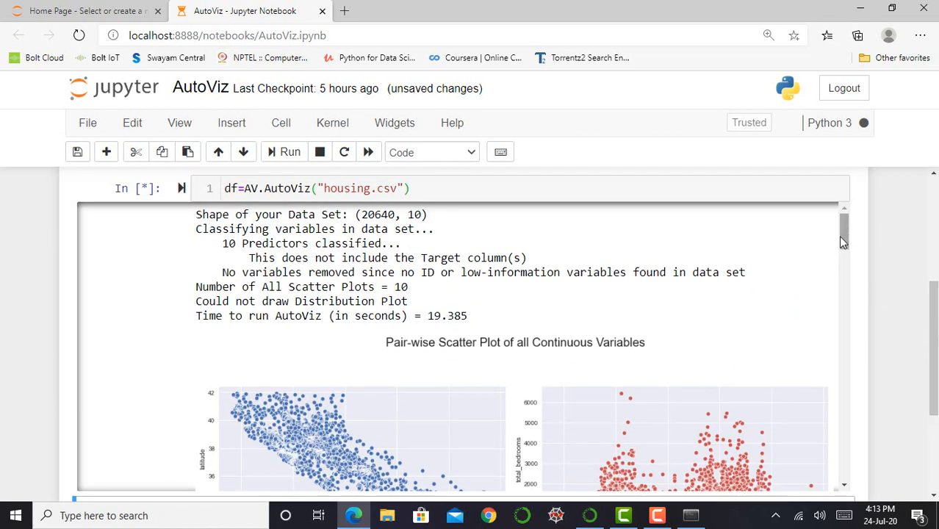
scroll("down", 3)
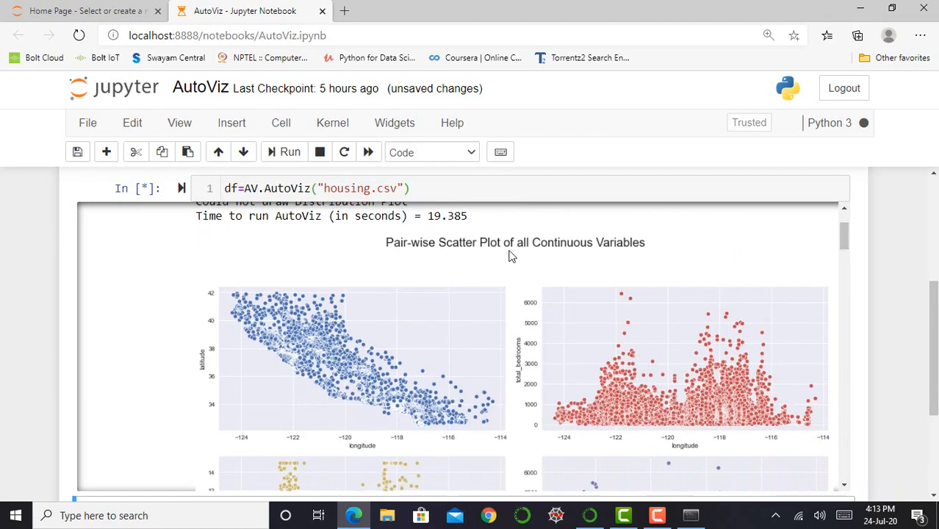
mouse_move(845, 238)
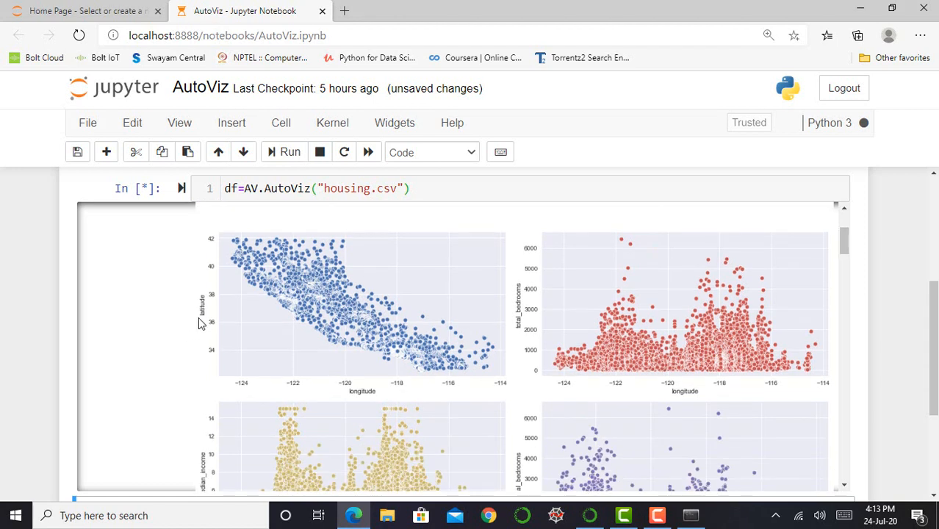
mouse_move(205, 320)
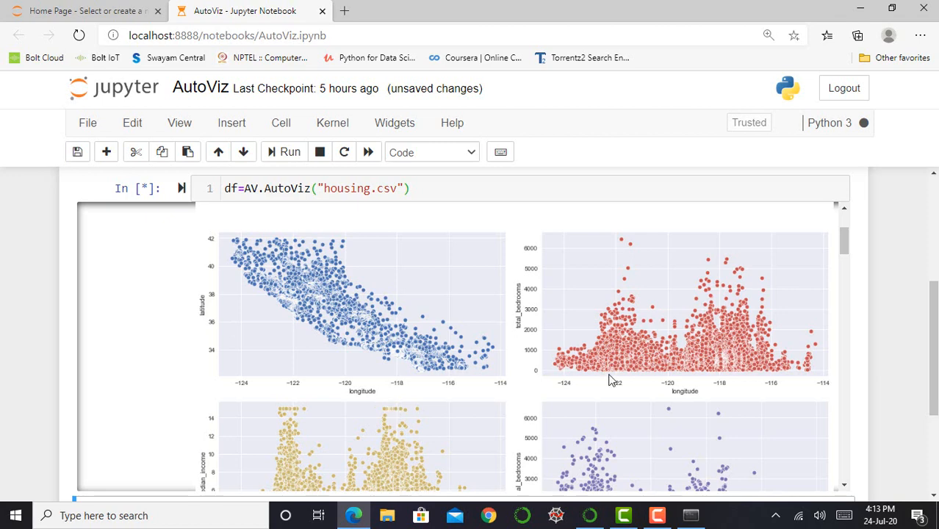
mouse_move(575, 339)
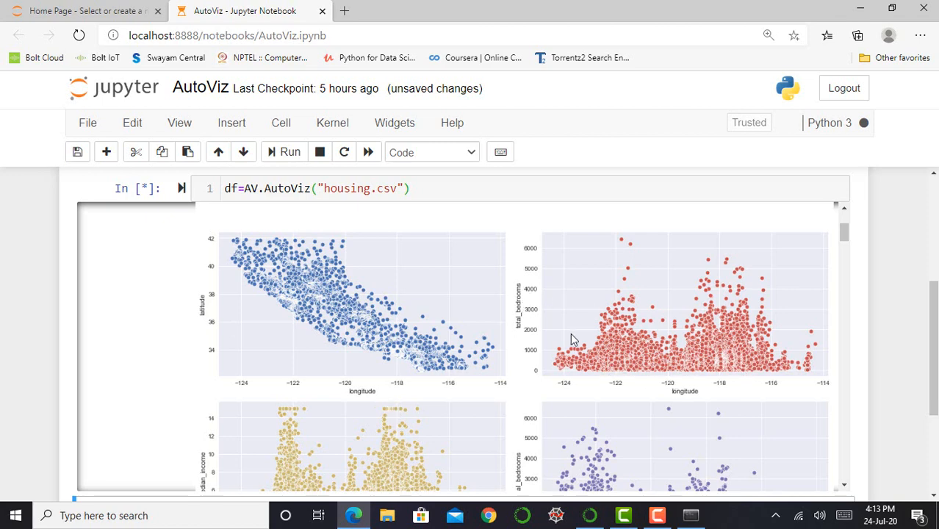
scroll("down", 3)
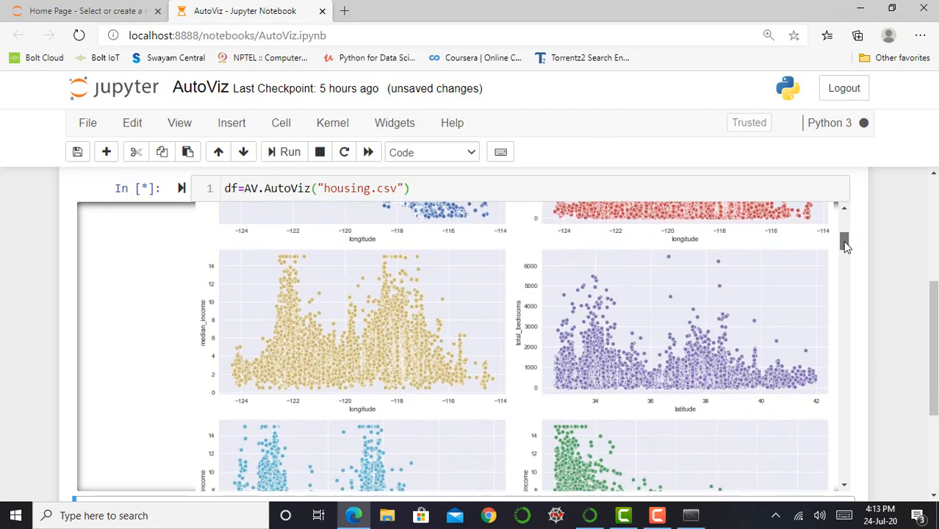
scroll("down", 3)
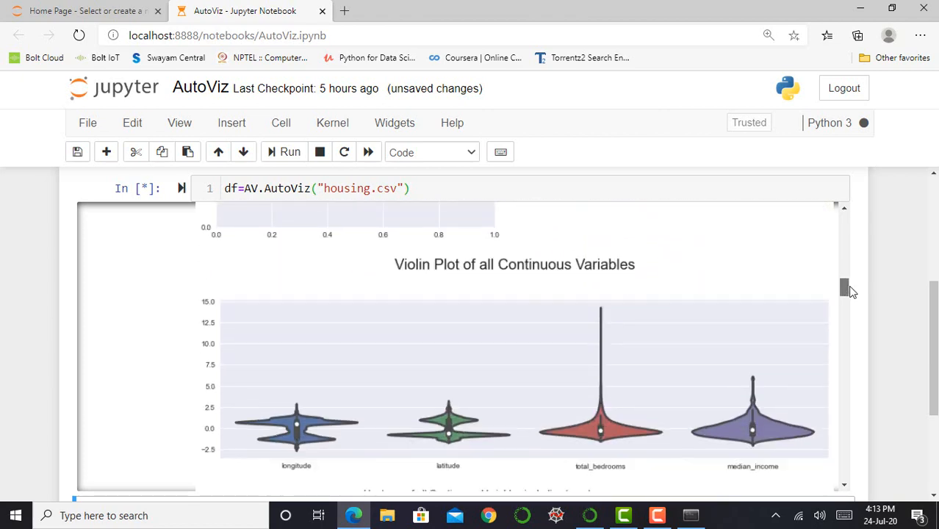
scroll("down", 3)
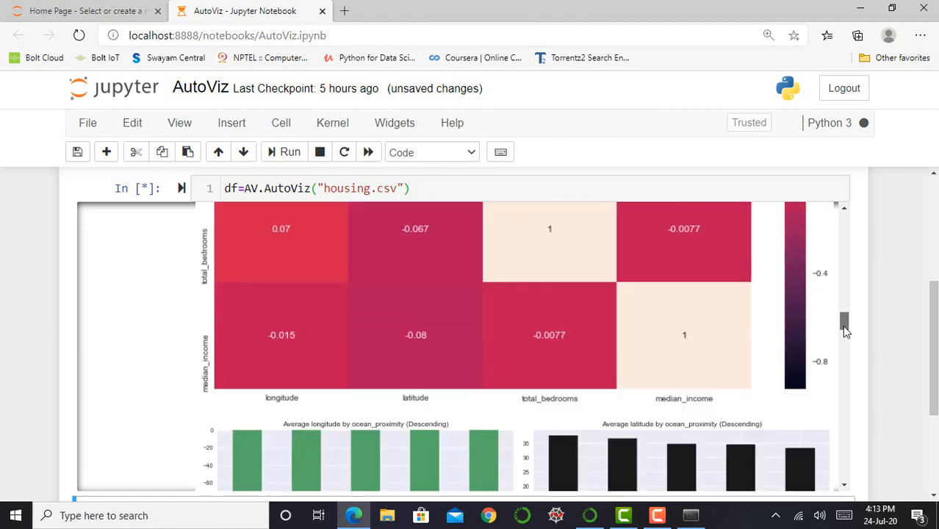
scroll("down", 3)
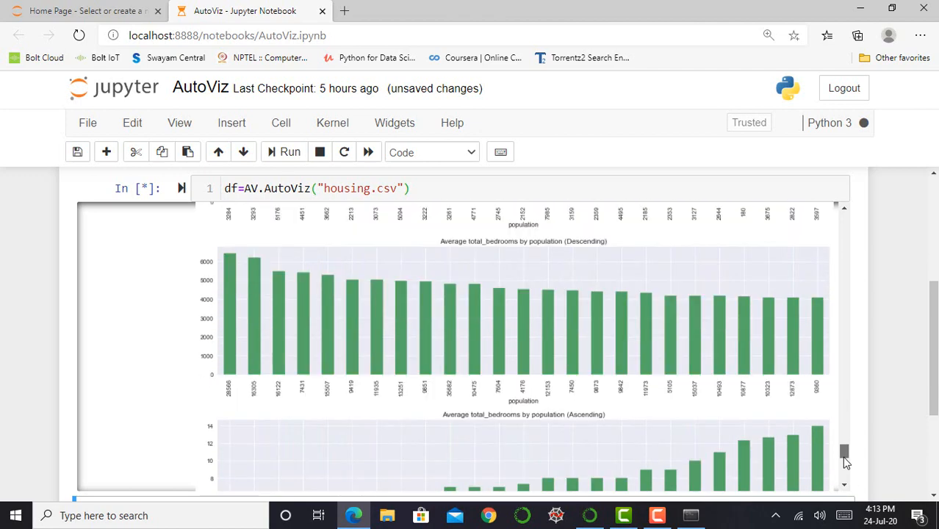
scroll("down", 3)
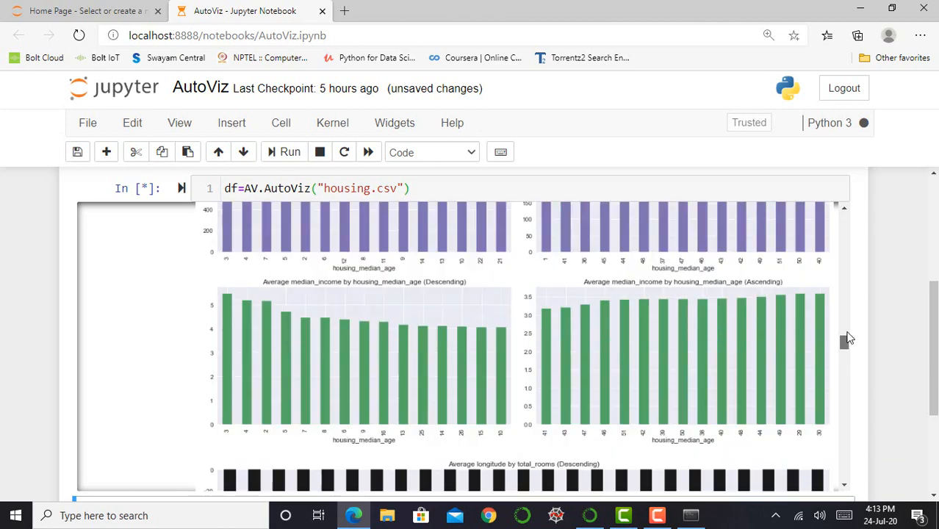
scroll("up", 3)
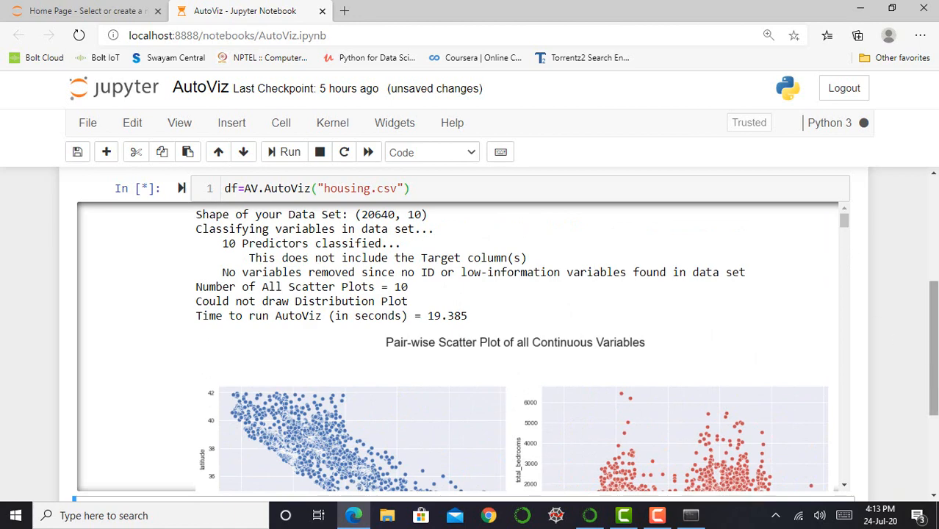
scroll("up", 3)
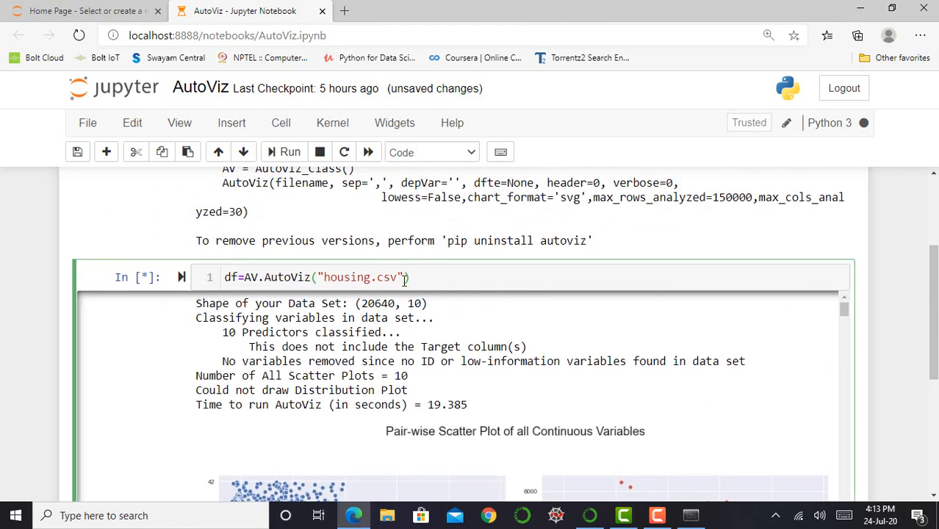
scroll("down", 3)
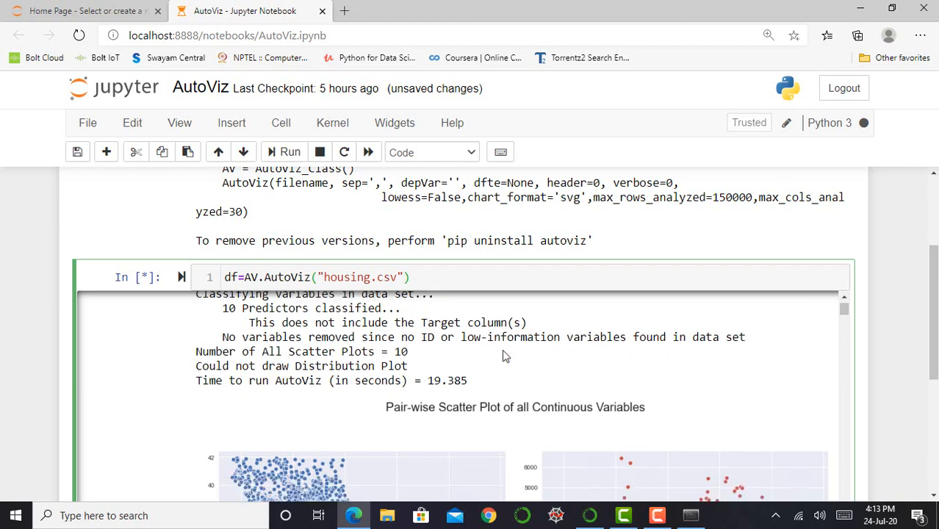
scroll("down", 3)
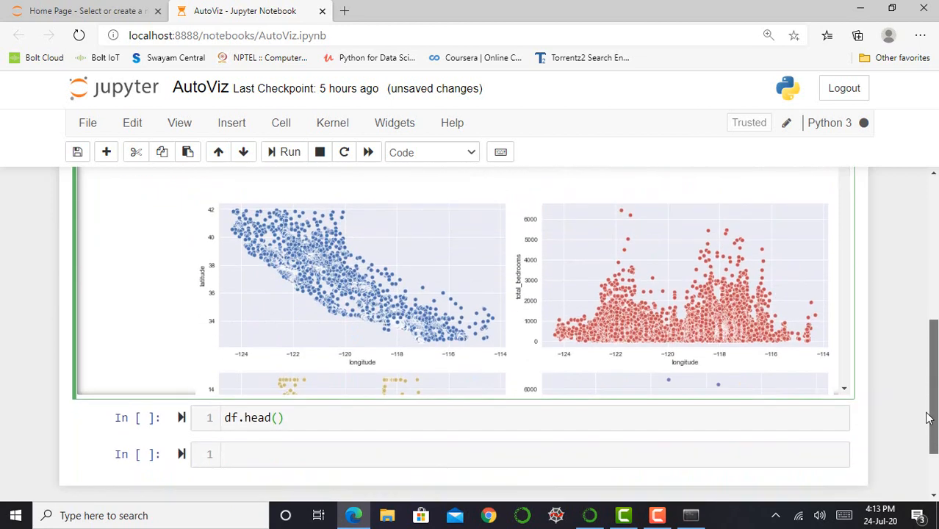
Run df.head() and scroll the table to the median_house_value column
scroll("down", 3)
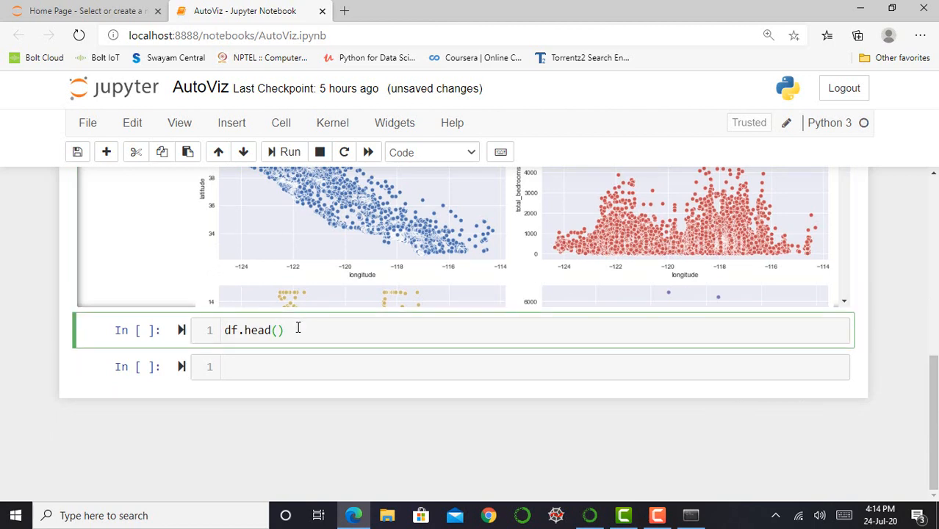
left_click(290, 151)
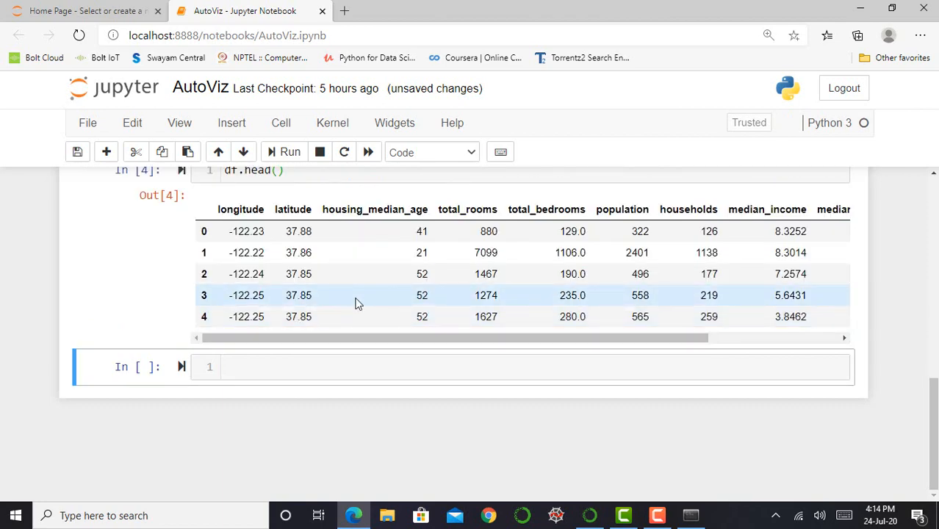
scroll("up", 3)
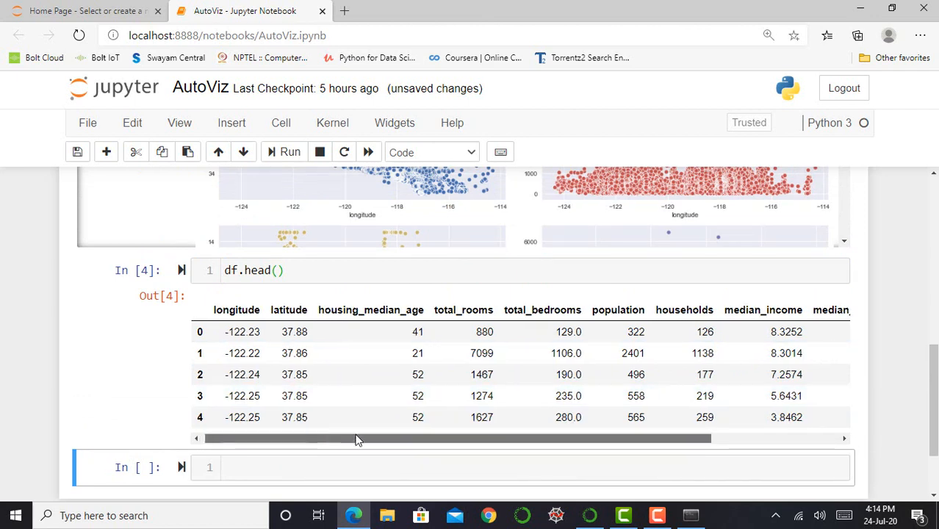
scroll("right", 3)
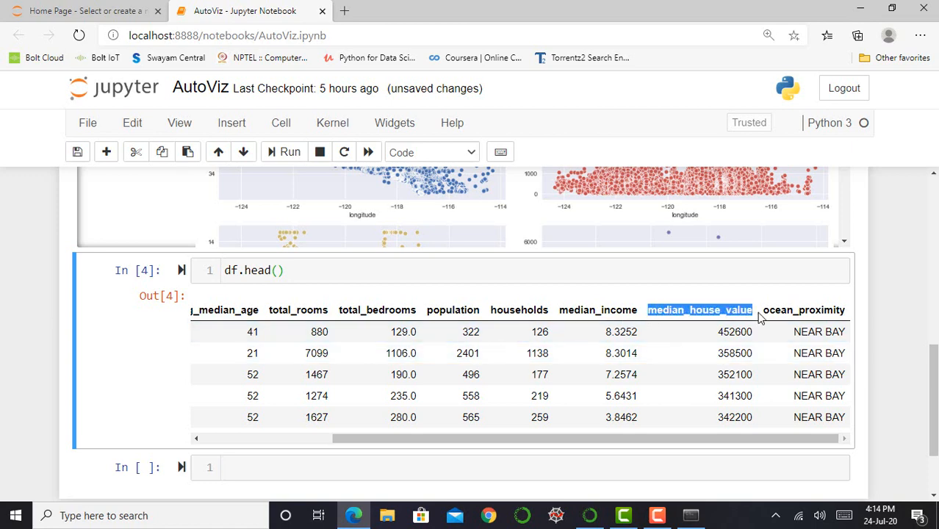
scroll("up", 3)
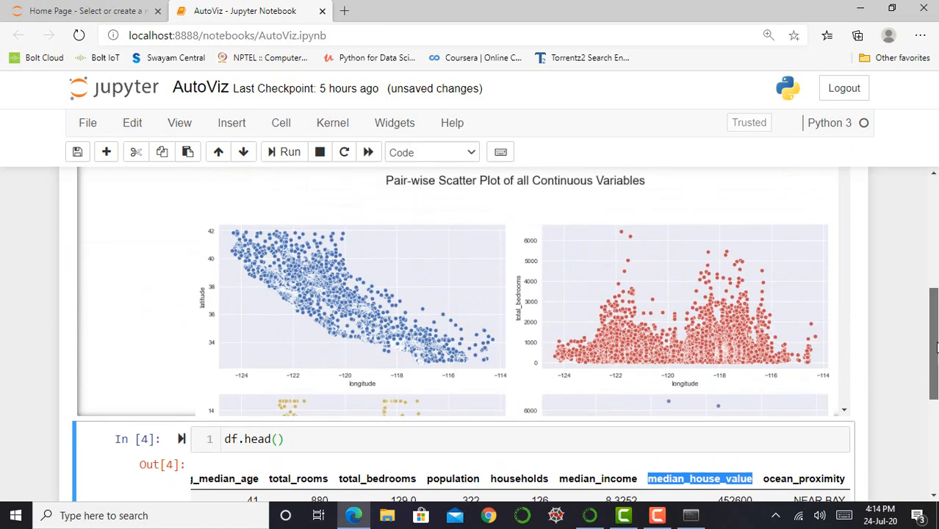
Rerun AutoViz with depvar="median_house_value", which raises an unexpected-keyword TypeError
scroll("up", 3)
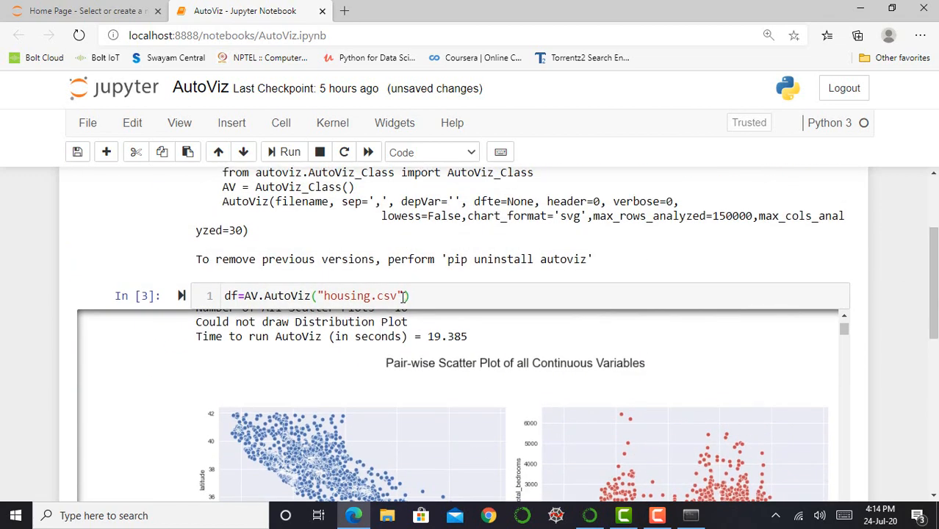
type(", d")
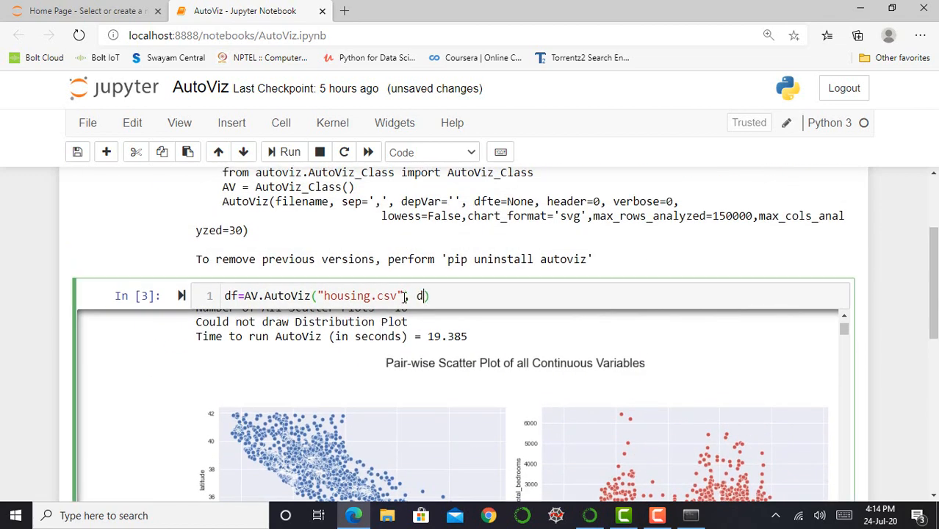
type("epvar")
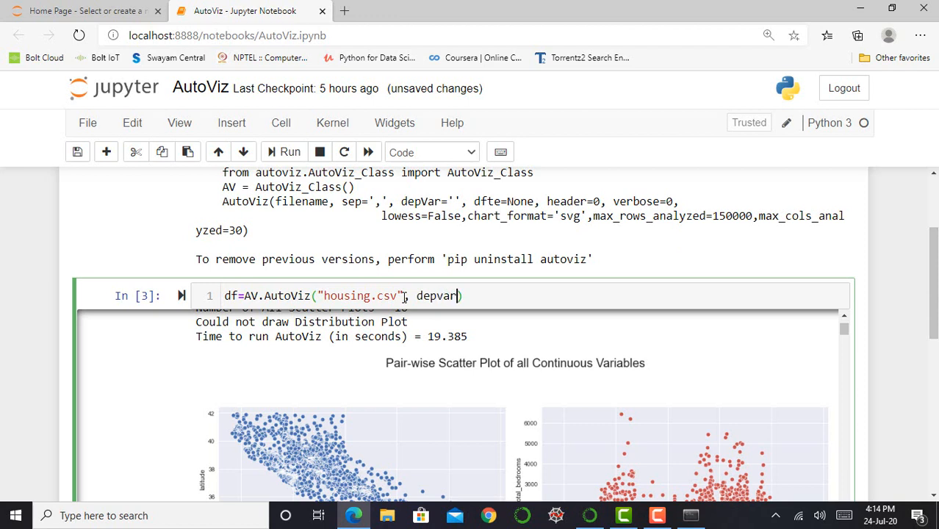
type("=\"median_house_value")
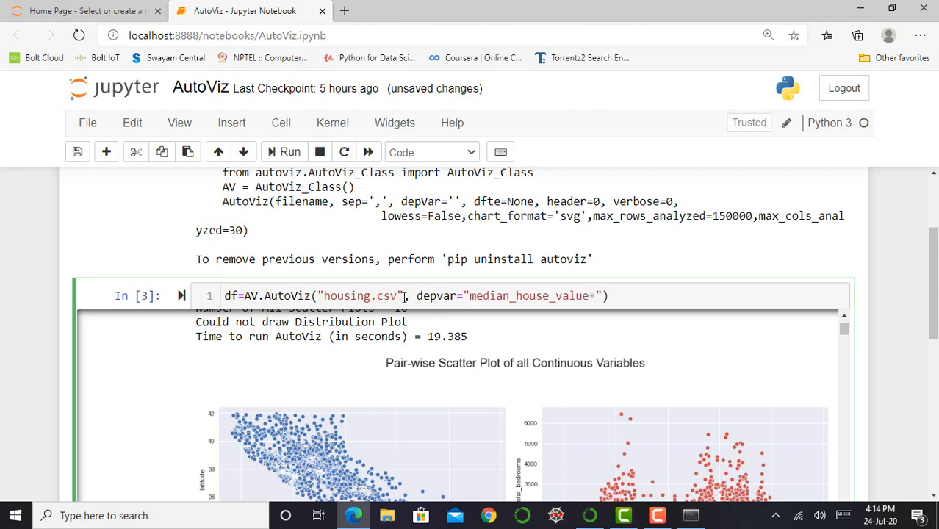
left_click(290, 152)
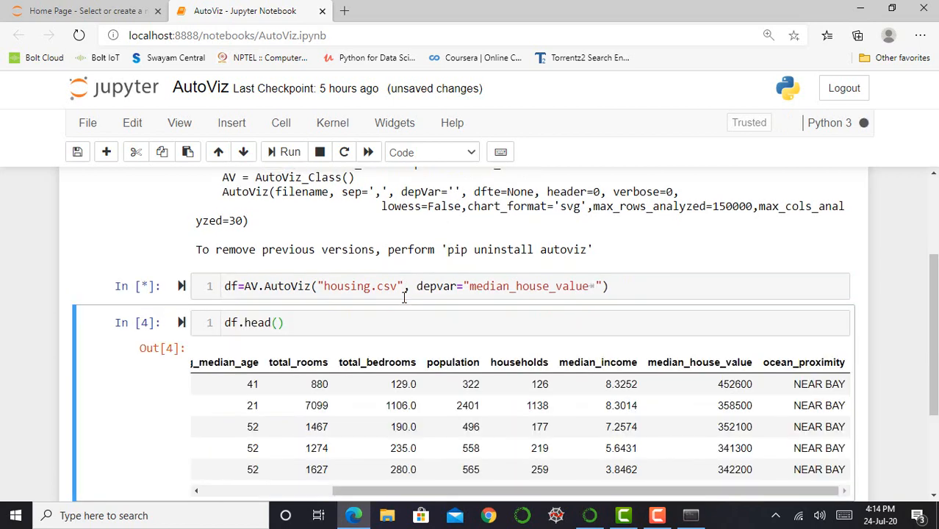
left_click(289, 151)
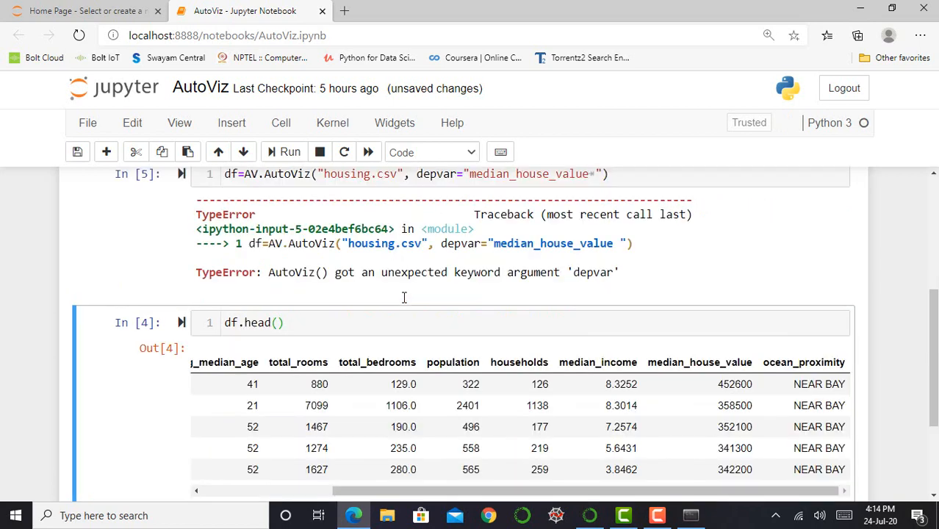
mouse_move(548, 240)
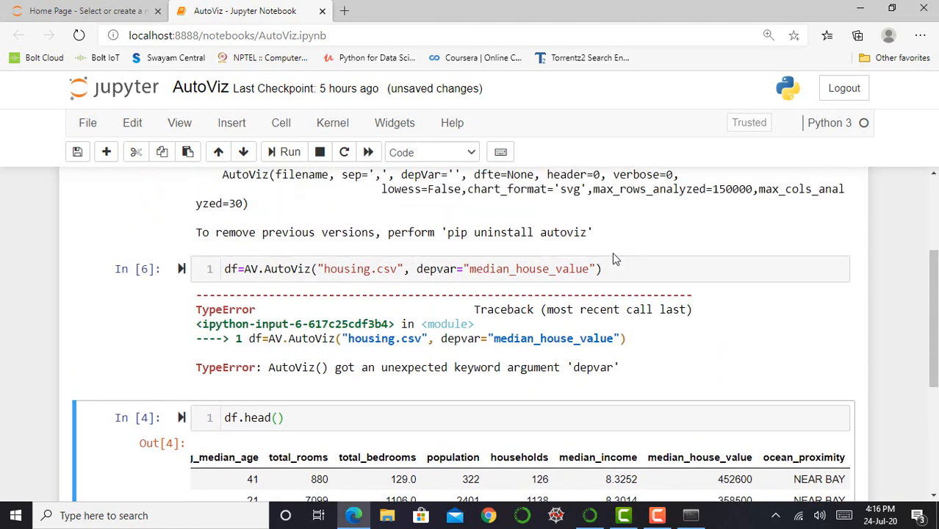
Correct the keyword to depVar and rerun AutoViz, producing 10 scatter plots
left_click(457, 267)
type("V")
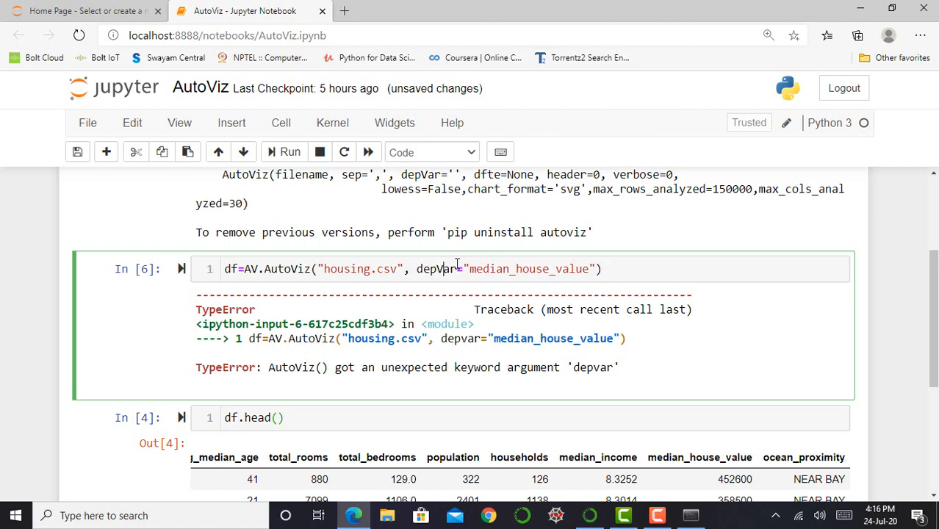
left_click(289, 151)
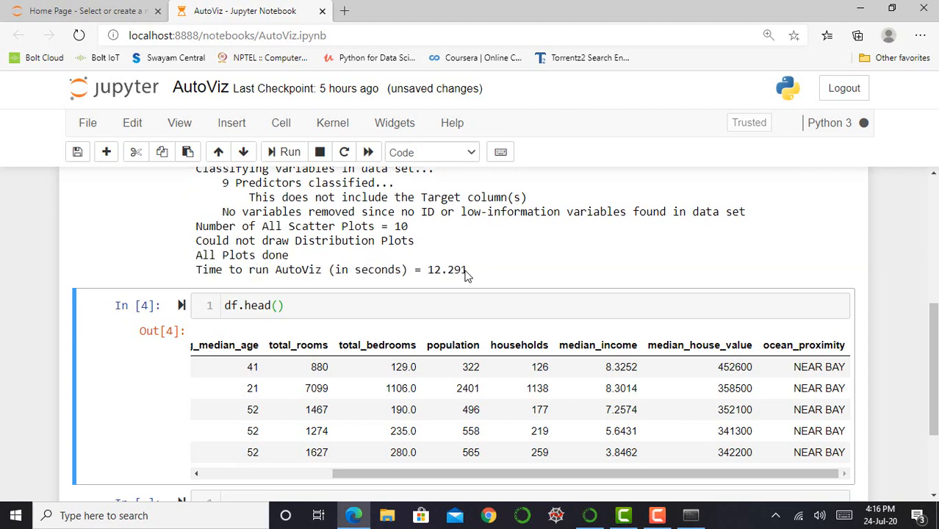
mouse_move(285, 270)
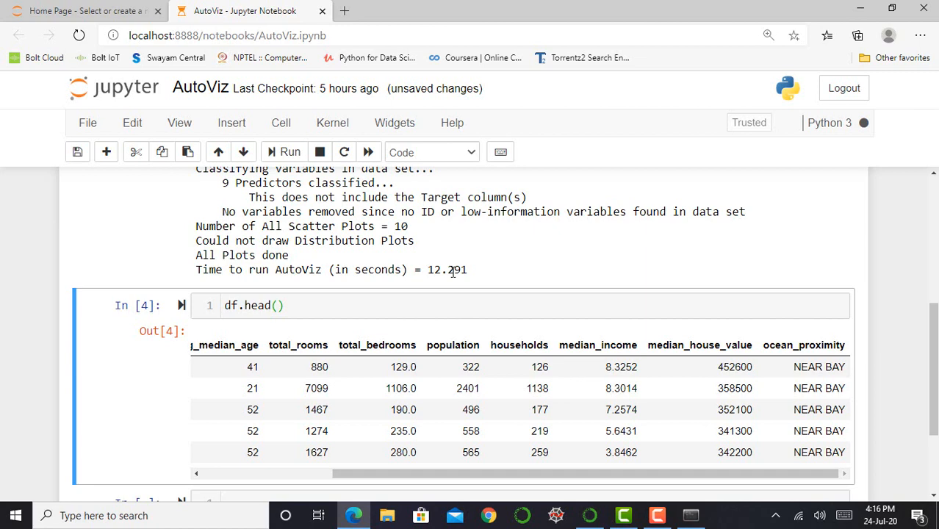
scroll("up", 3)
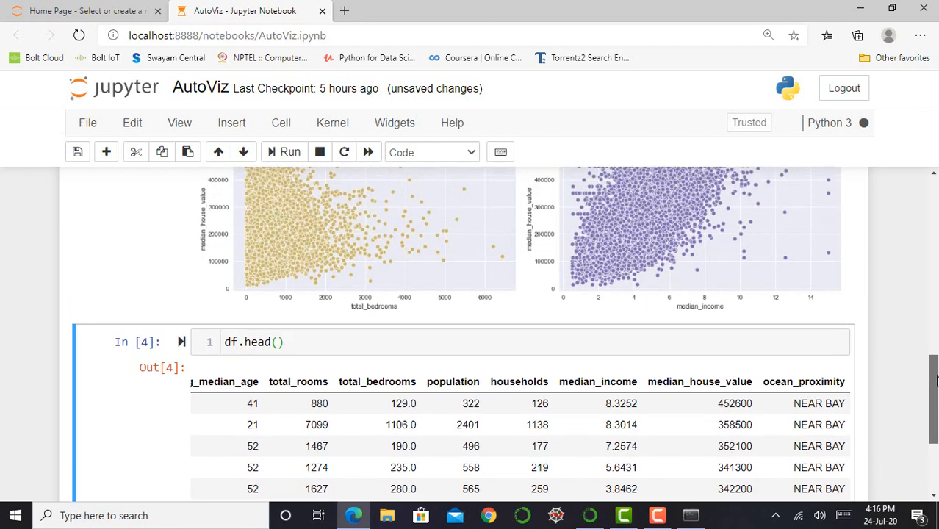
scroll("up", 3)
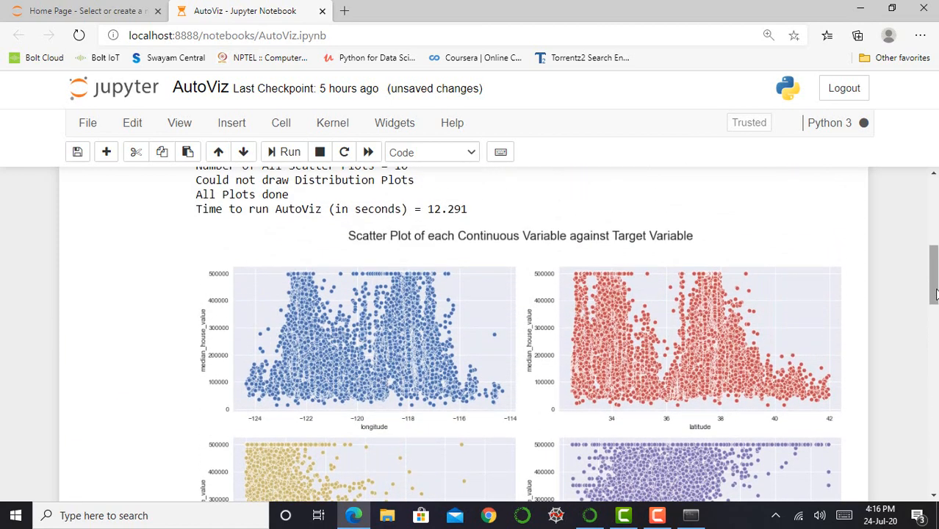
scroll("down", 3)
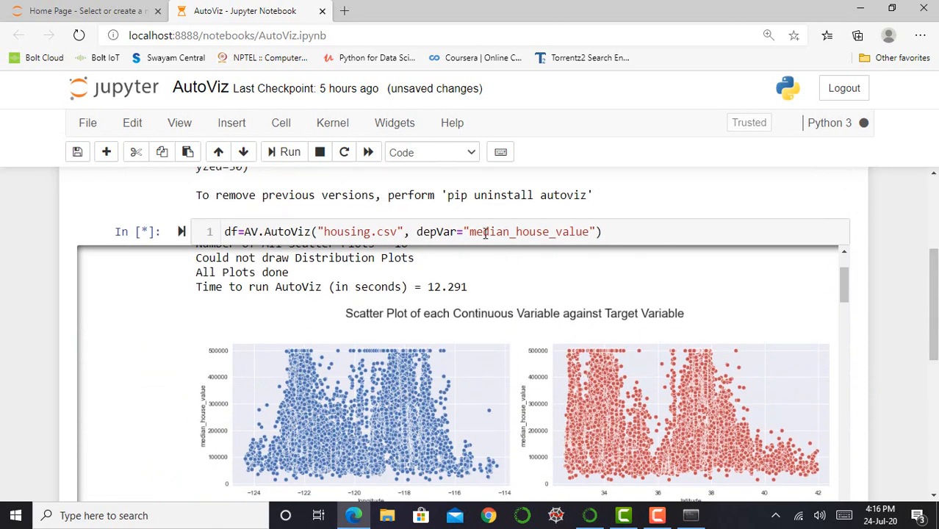
mouse_move(206, 402)
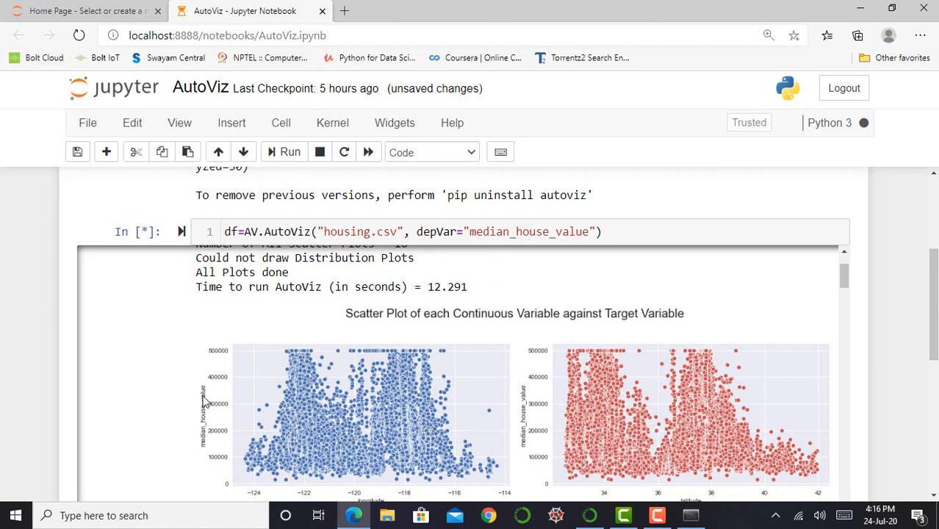
mouse_move(286, 441)
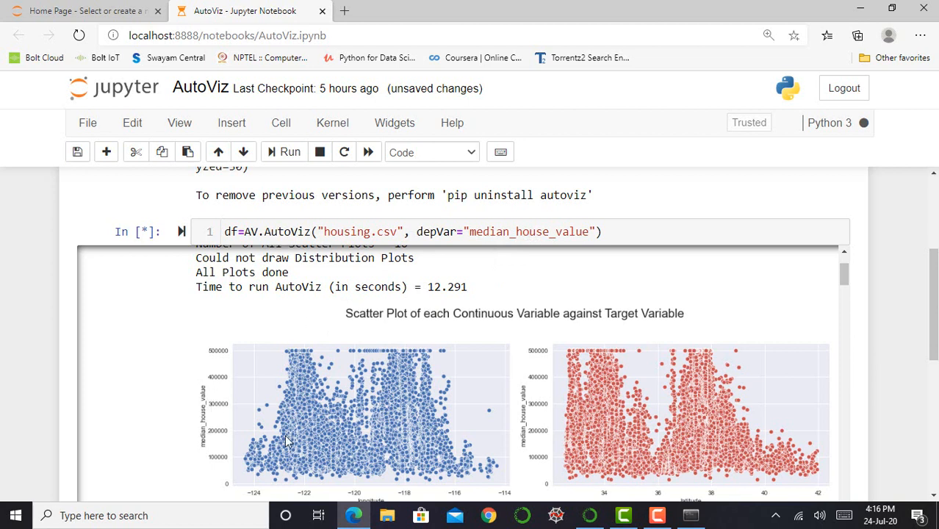
scroll("down", 3)
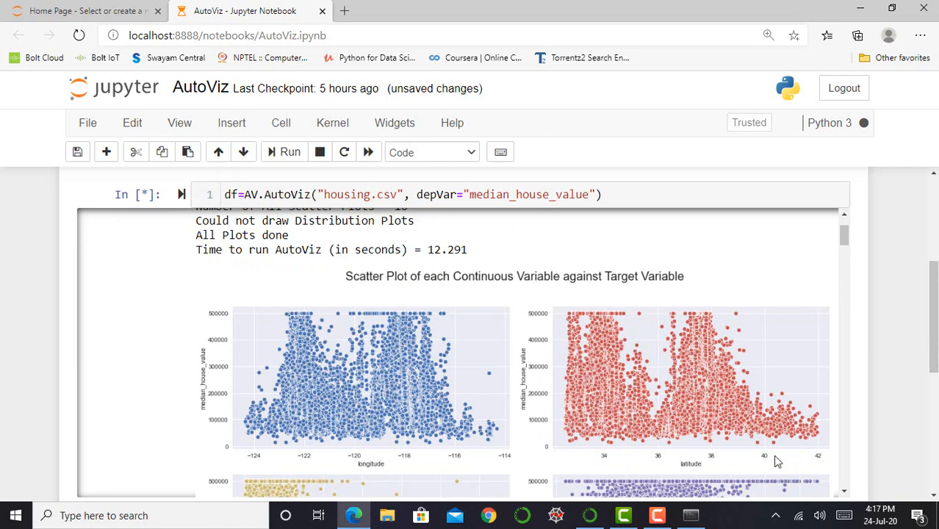
scroll("down", 3)
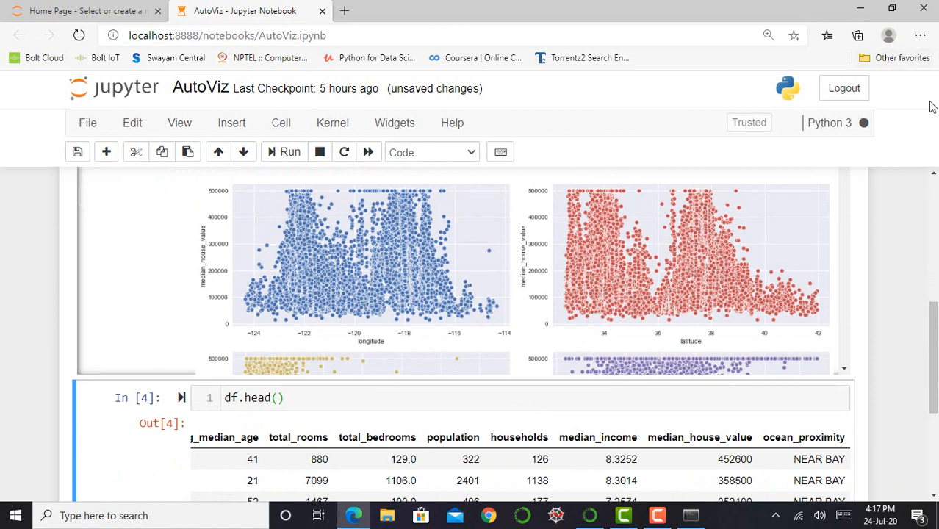
scroll("down", 3)
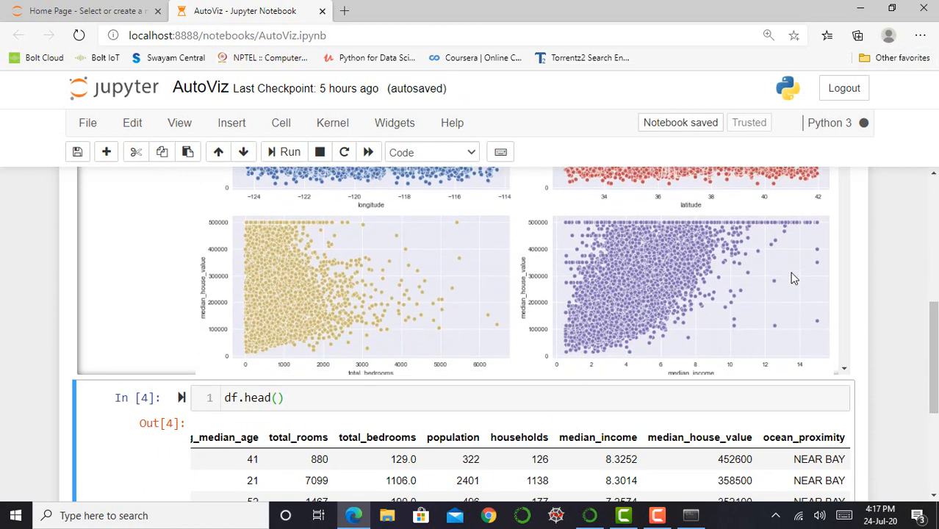
scroll("down", 3)
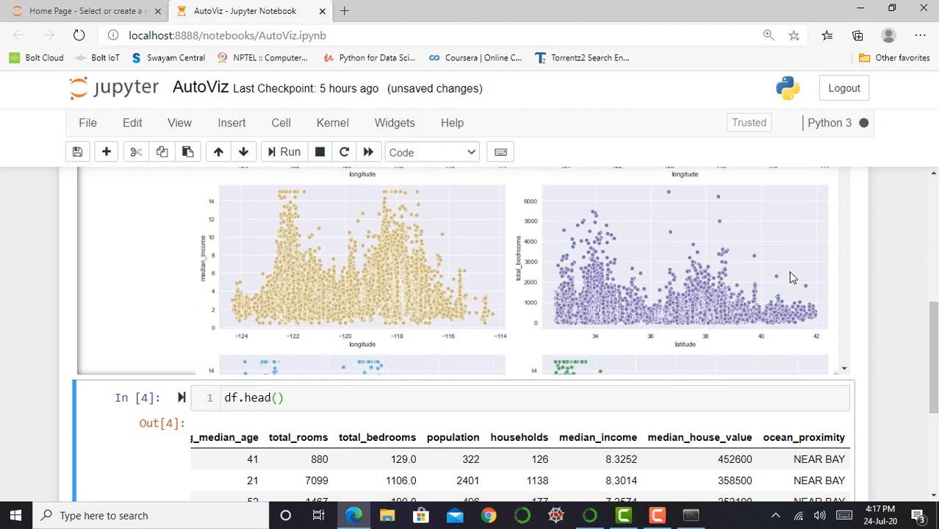
scroll("down", 3)
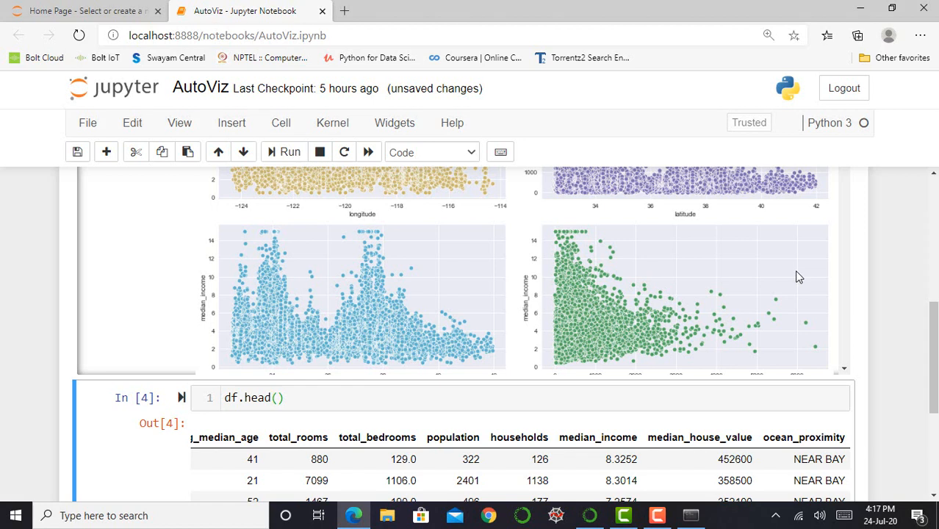
mouse_move(823, 282)
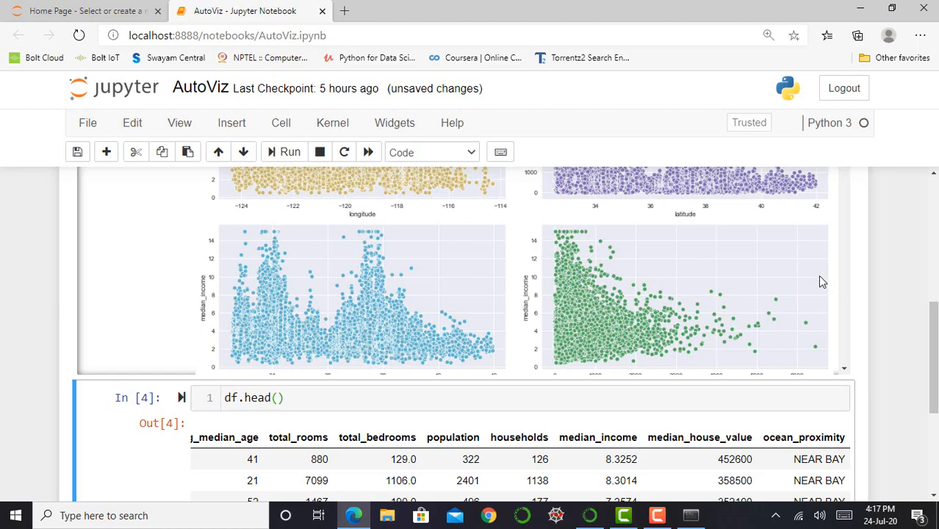